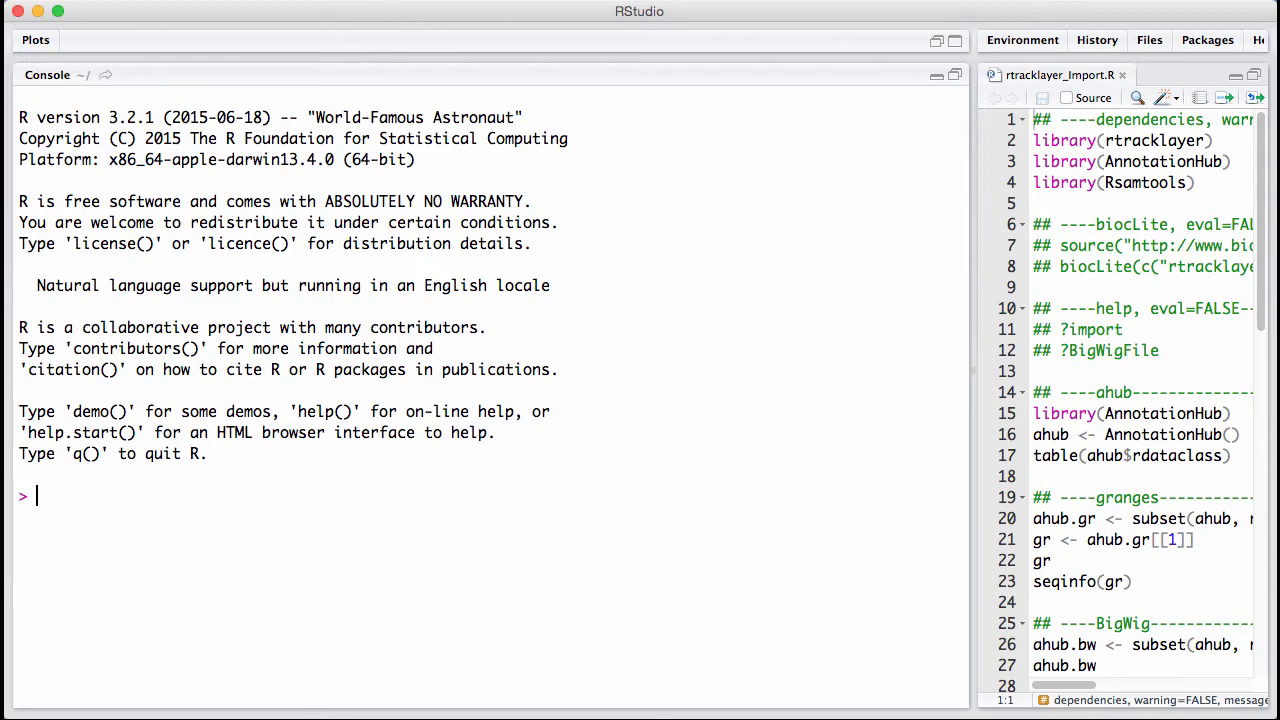
# Step: Load the rtracklayer package in the console with library(rtracklayer)
pyautogui.write('libr')
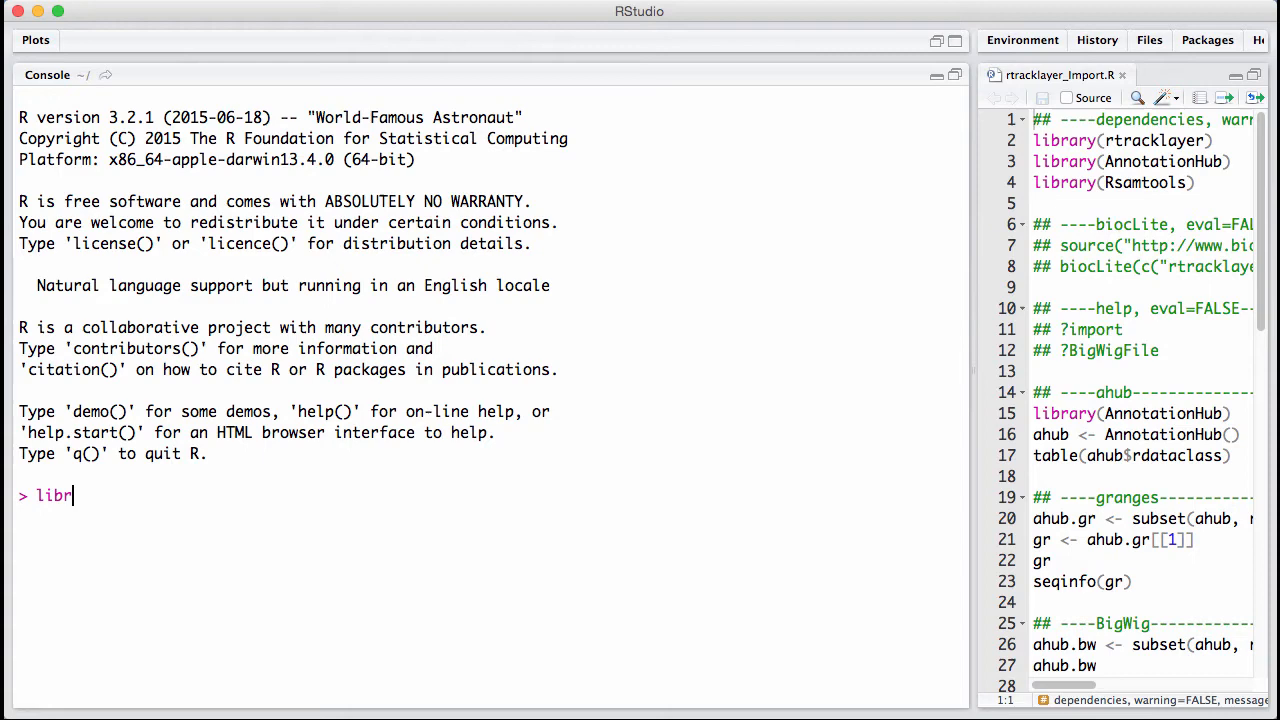
pyautogui.write('ary(rt')
pyautogui.write('?import')
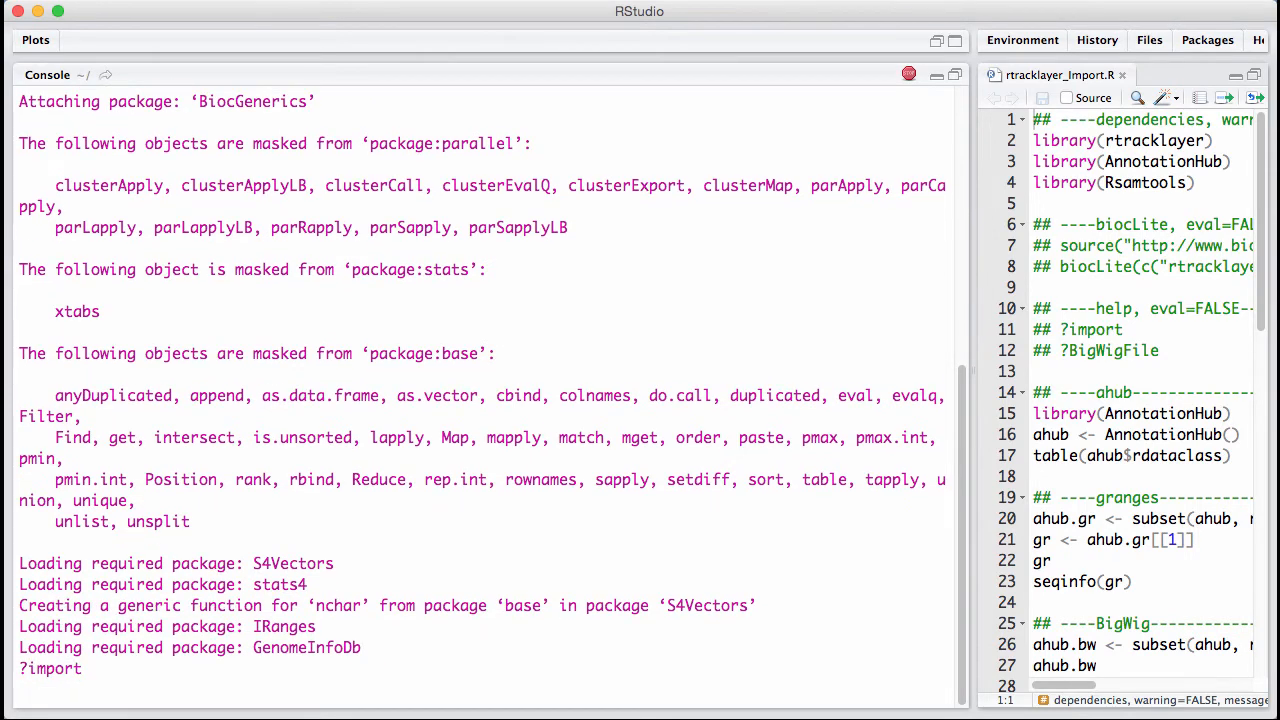
# Step: Run ?import and read the Import and export help page down to its Examples section
pyautogui.press('Return')
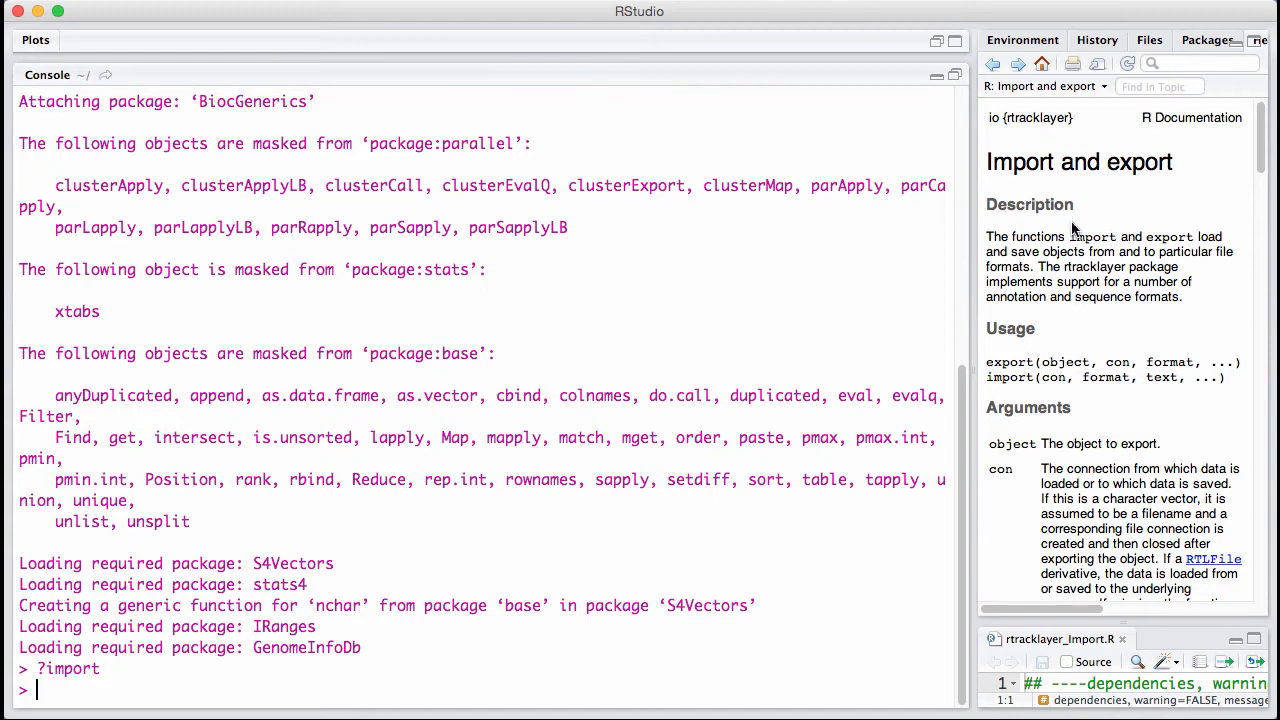
pyautogui.scroll(-3)
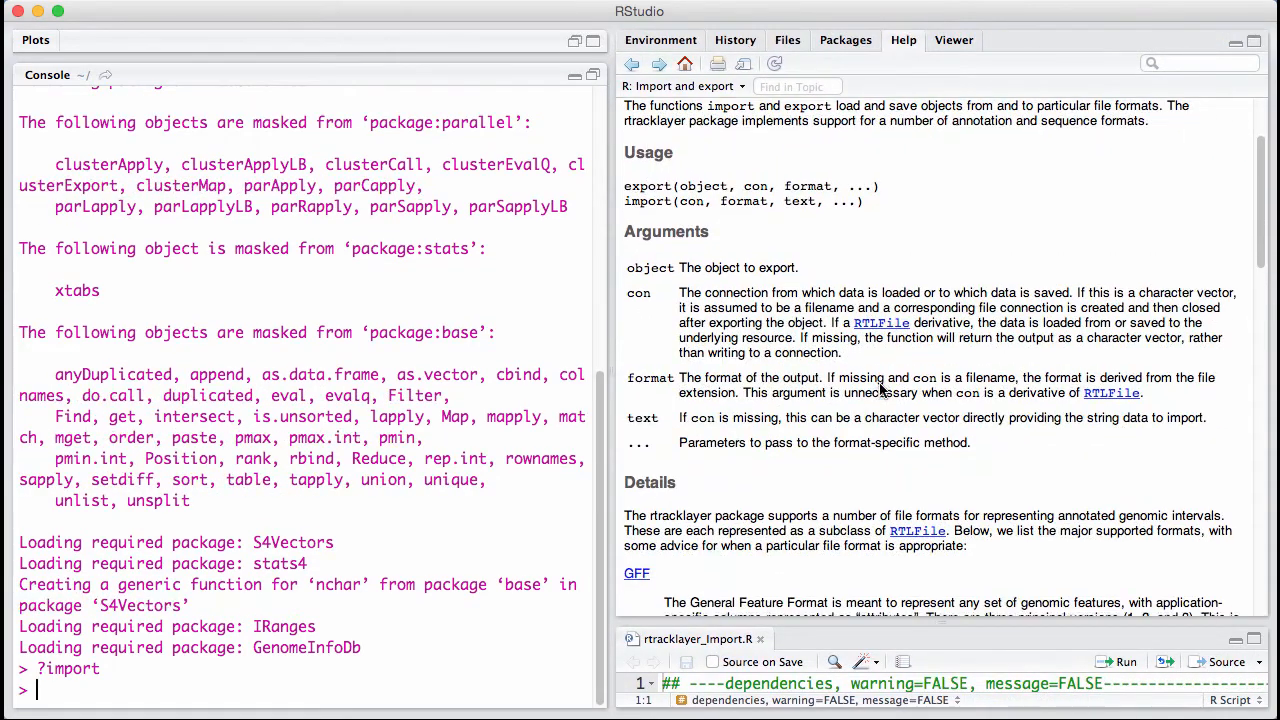
pyautogui.scroll(-3)
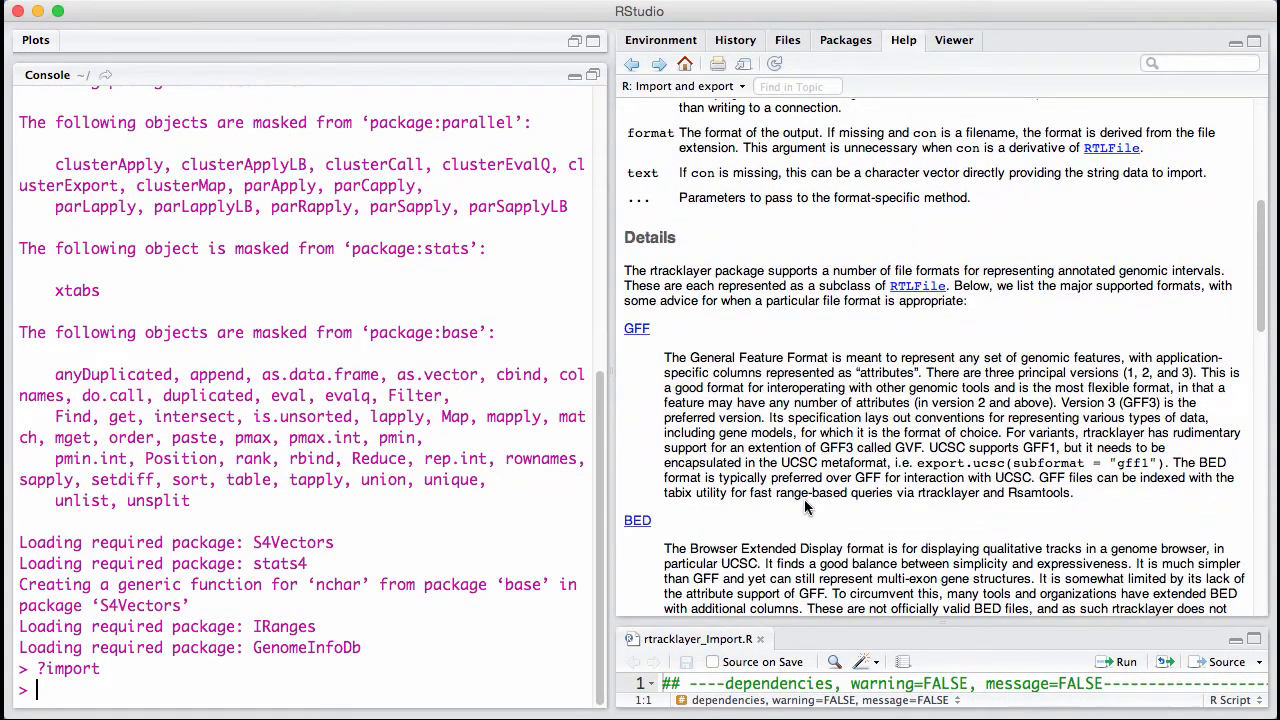
pyautogui.scroll(-3)
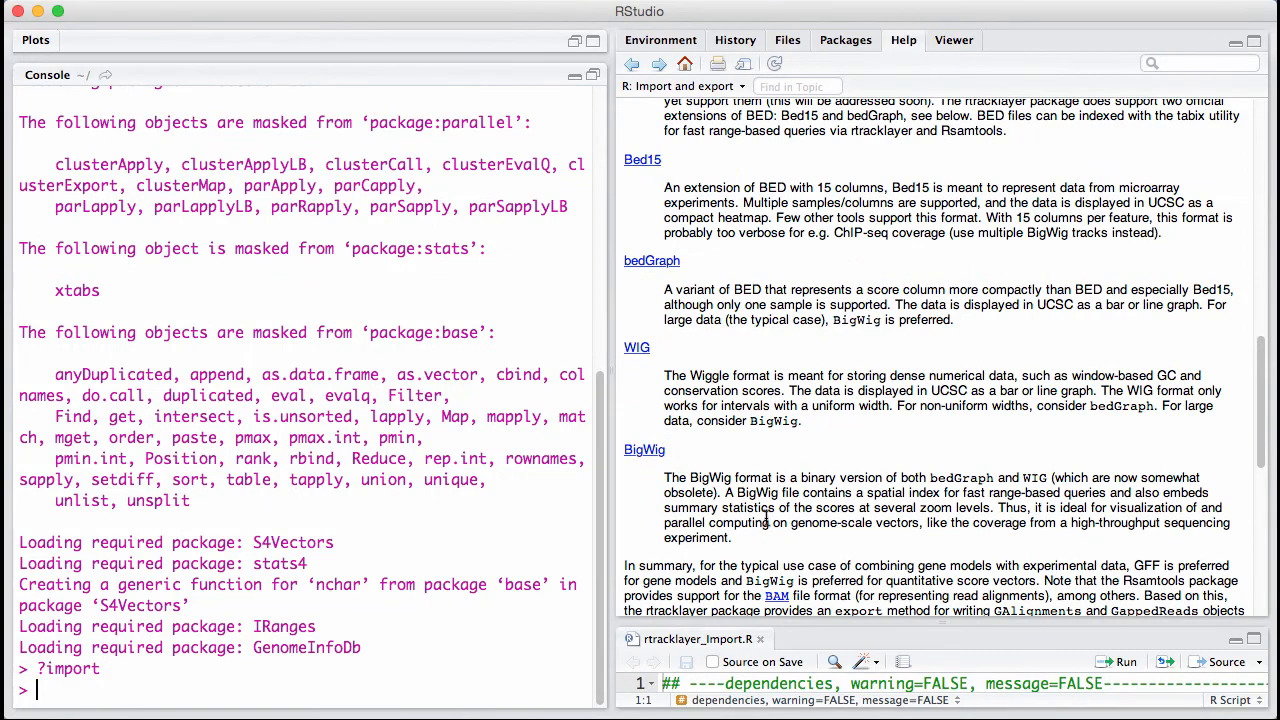
pyautogui.scroll(-3)
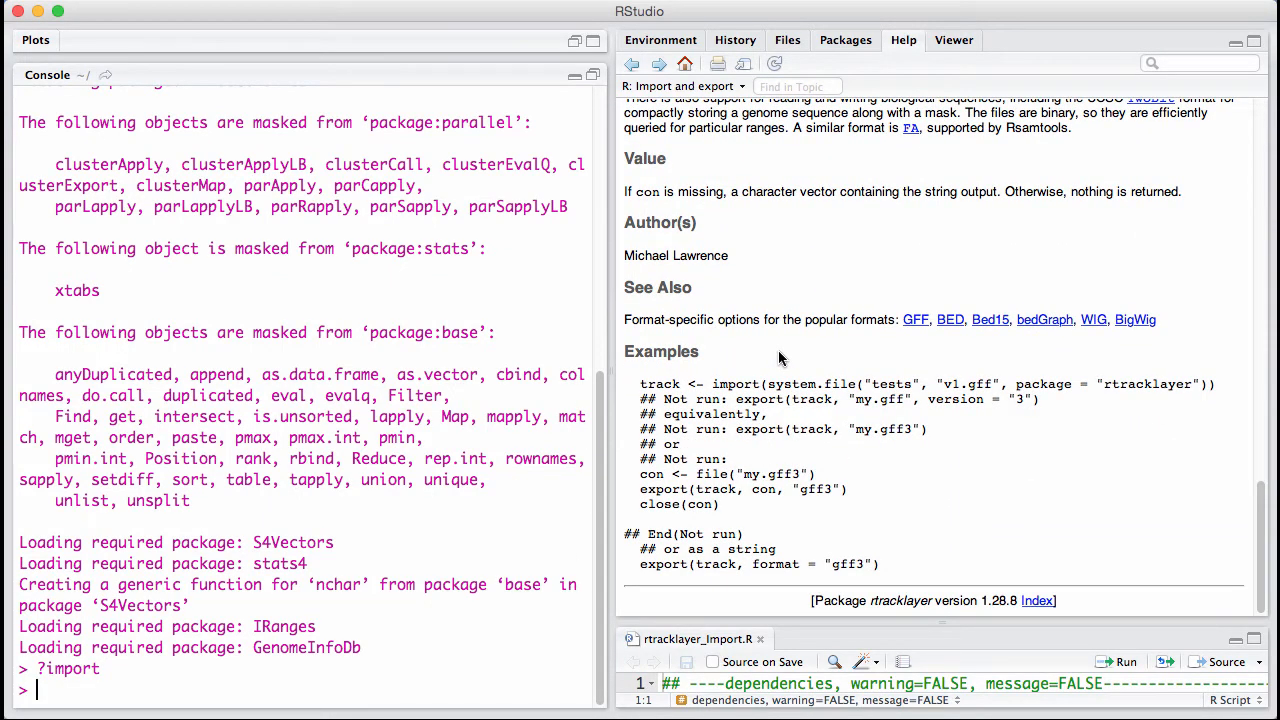
pyautogui.moveTo(810, 358)
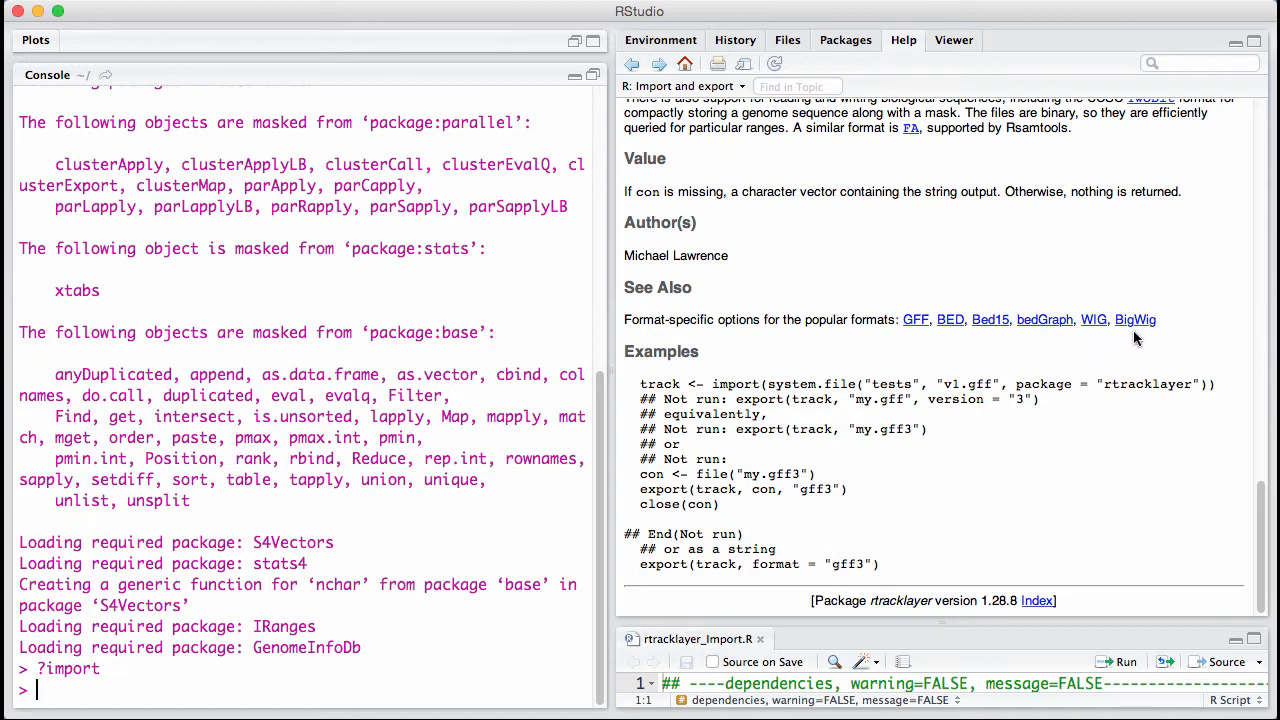
pyautogui.moveTo(1136, 330)
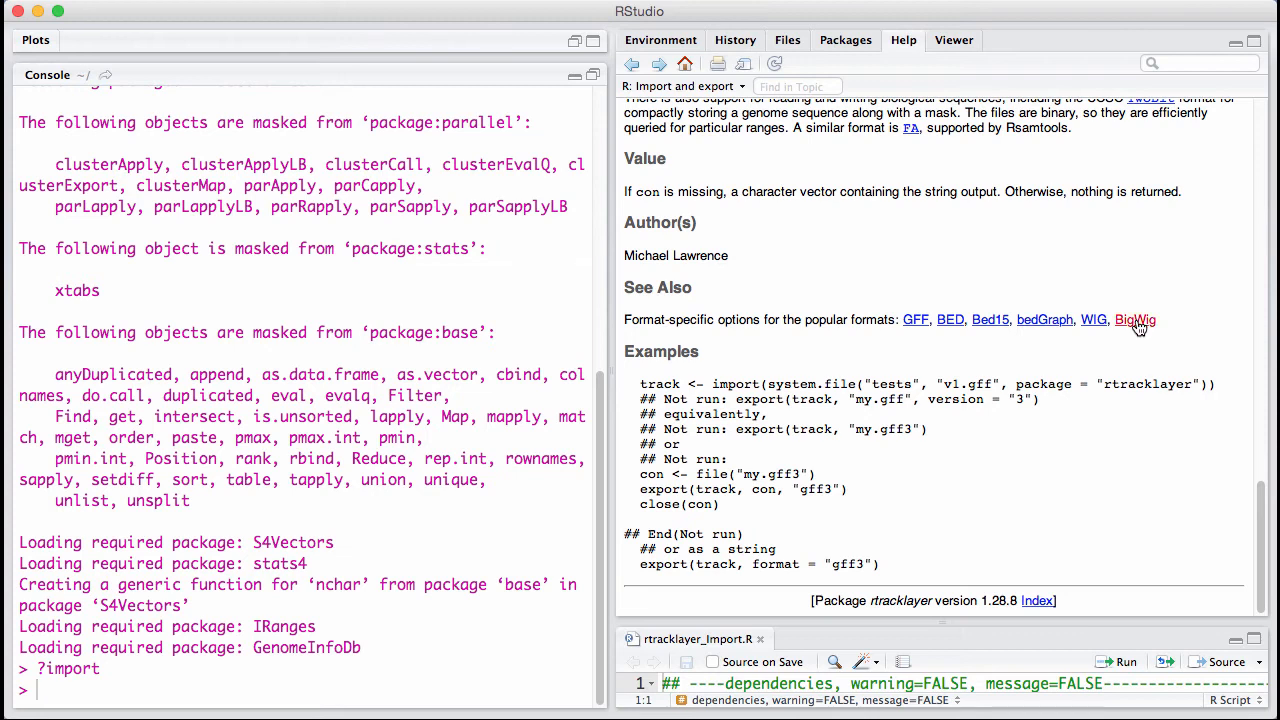
# Step: Follow the BigWig link to view the BigWig Import and Export documentation
pyautogui.click(1136, 320)
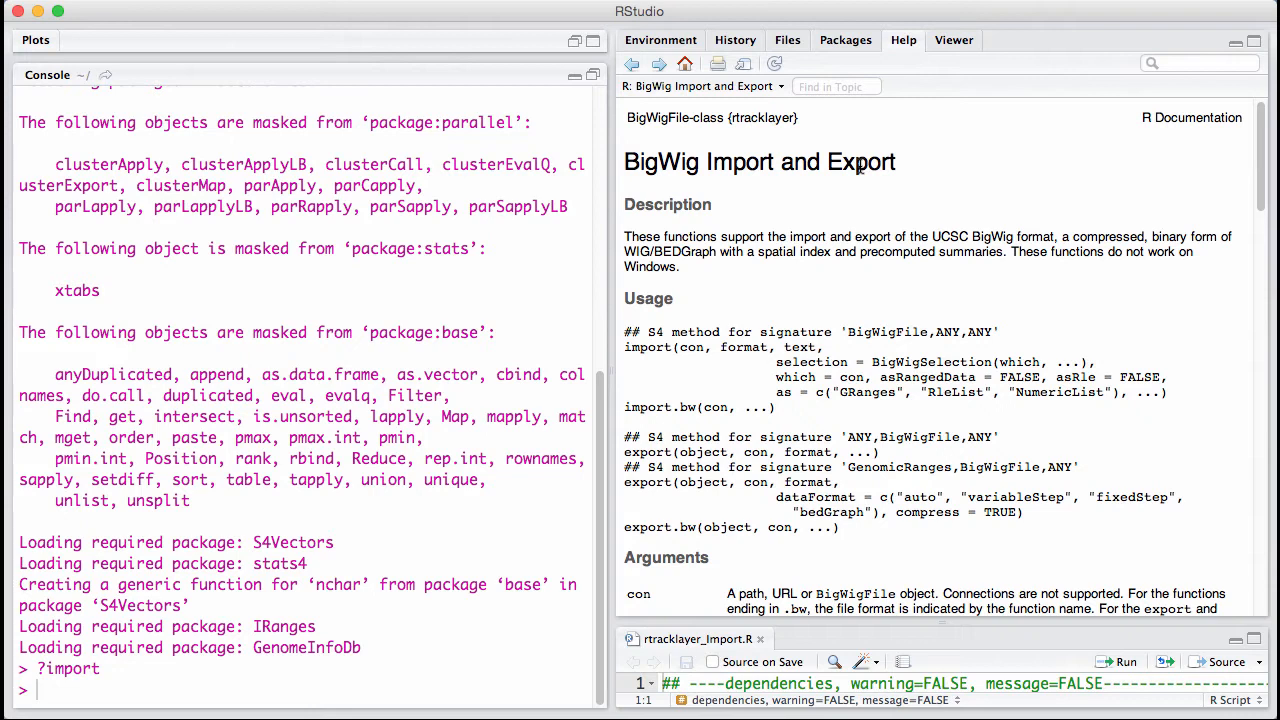
pyautogui.moveTo(1220, 236)
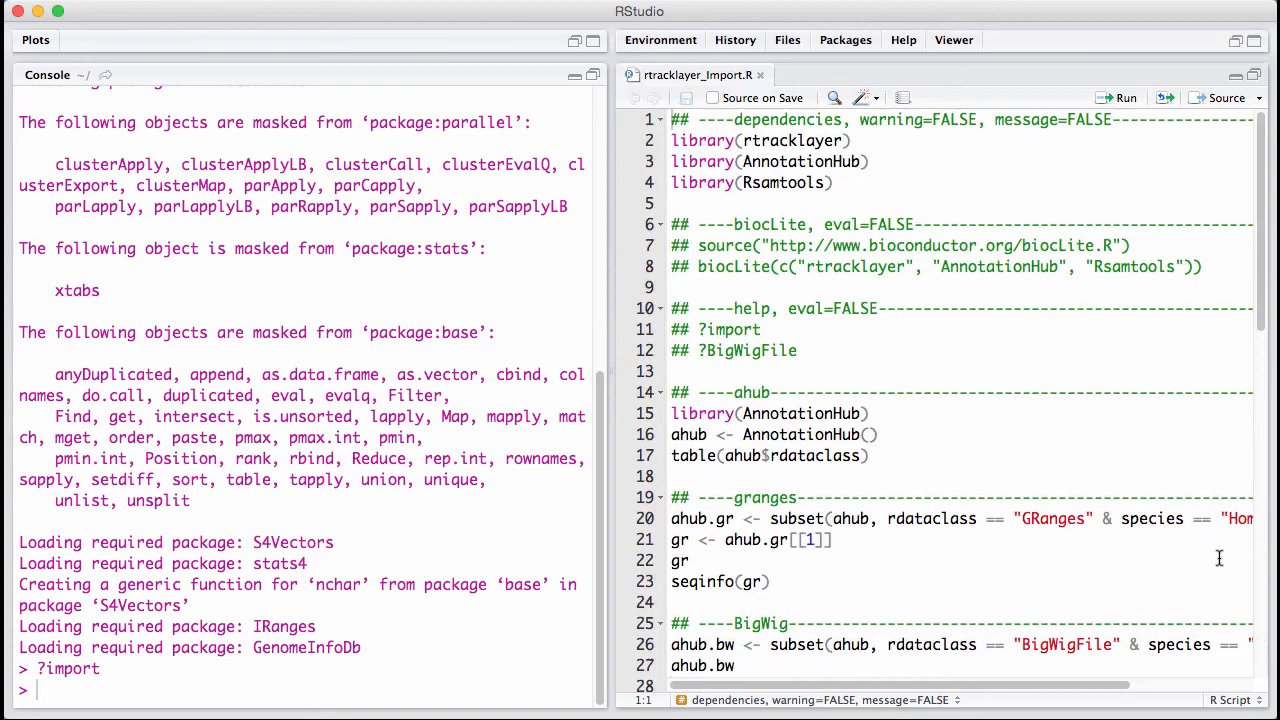
pyautogui.moveTo(1064, 384)
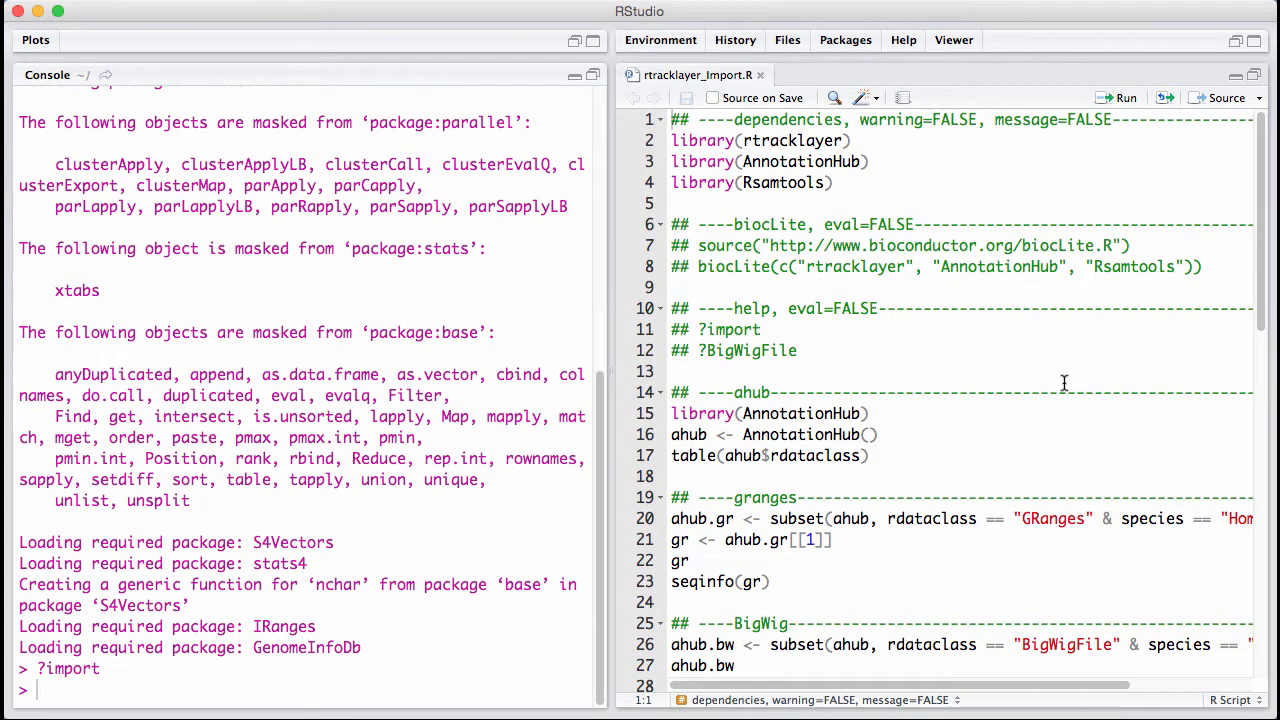
pyautogui.moveTo(878, 198)
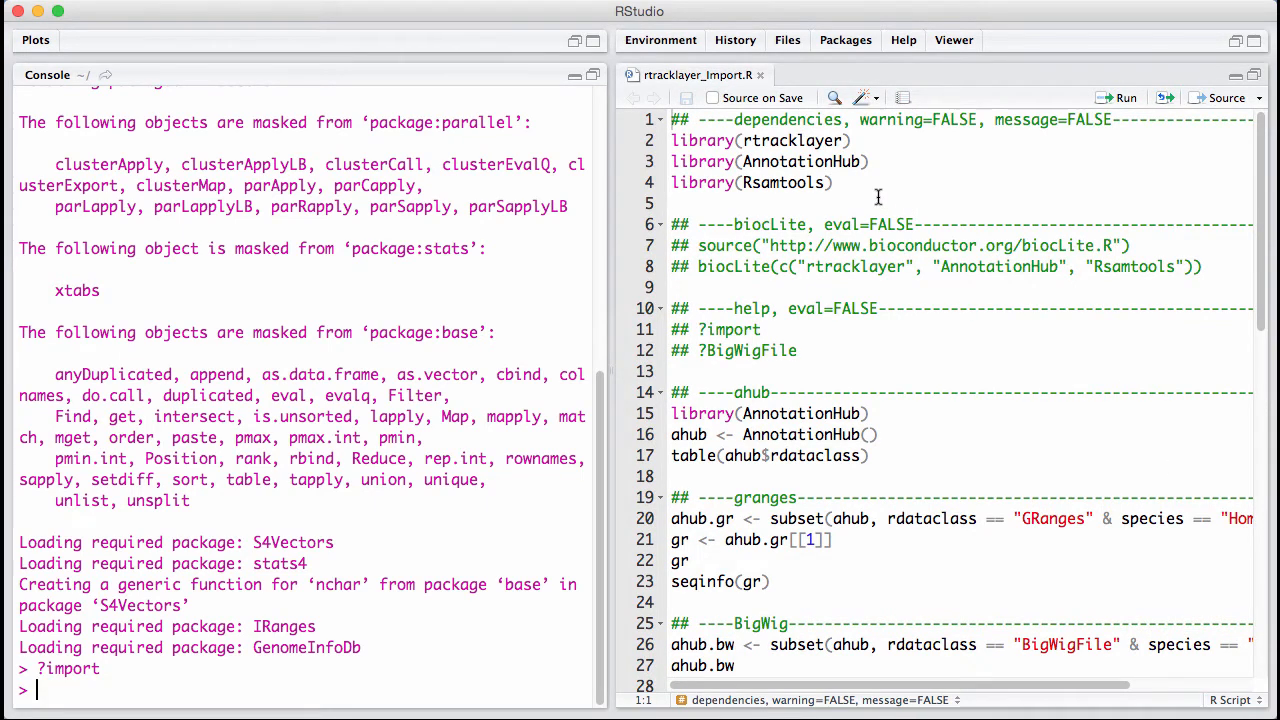
# Step: Run library(AnnotationHub) and ahub <- AnnotationHub() from the script's ahub chunk
pyautogui.click(832, 160)
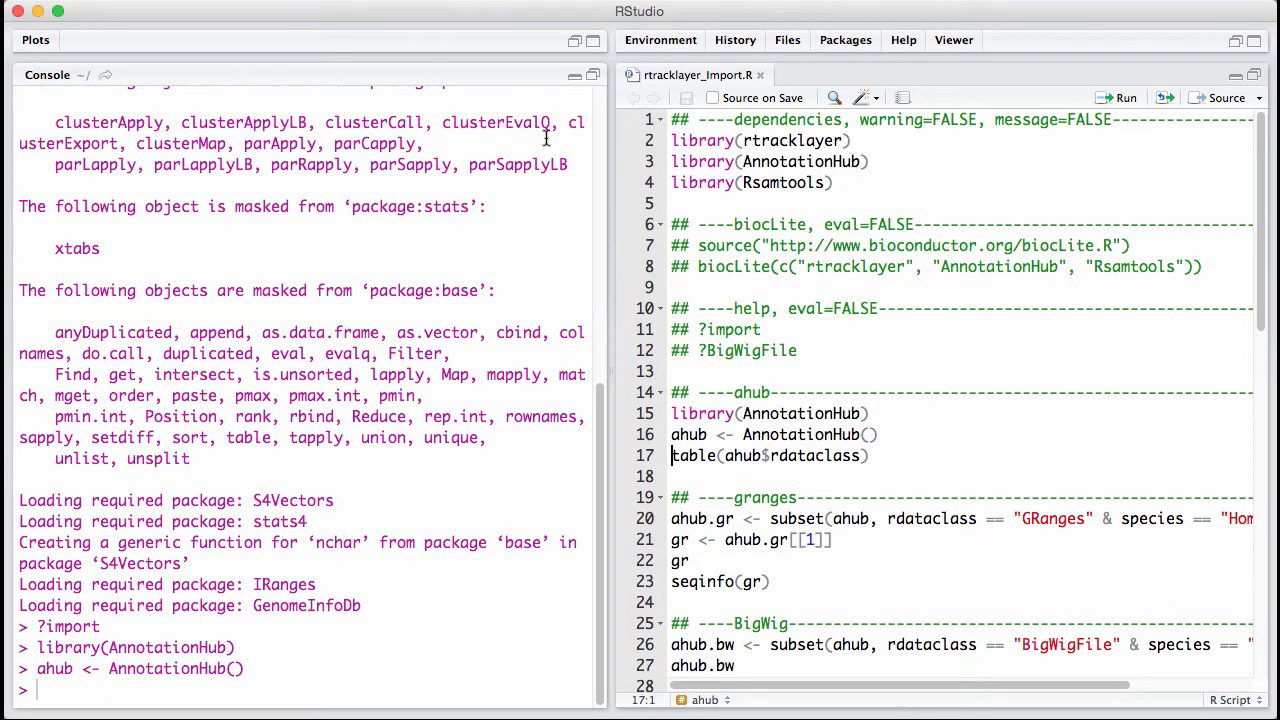
# Step: Print ahub's 35364-record summary and table(ahub$rdataclass) showing 10143 BigWigFile records
pyautogui.write('ahu')
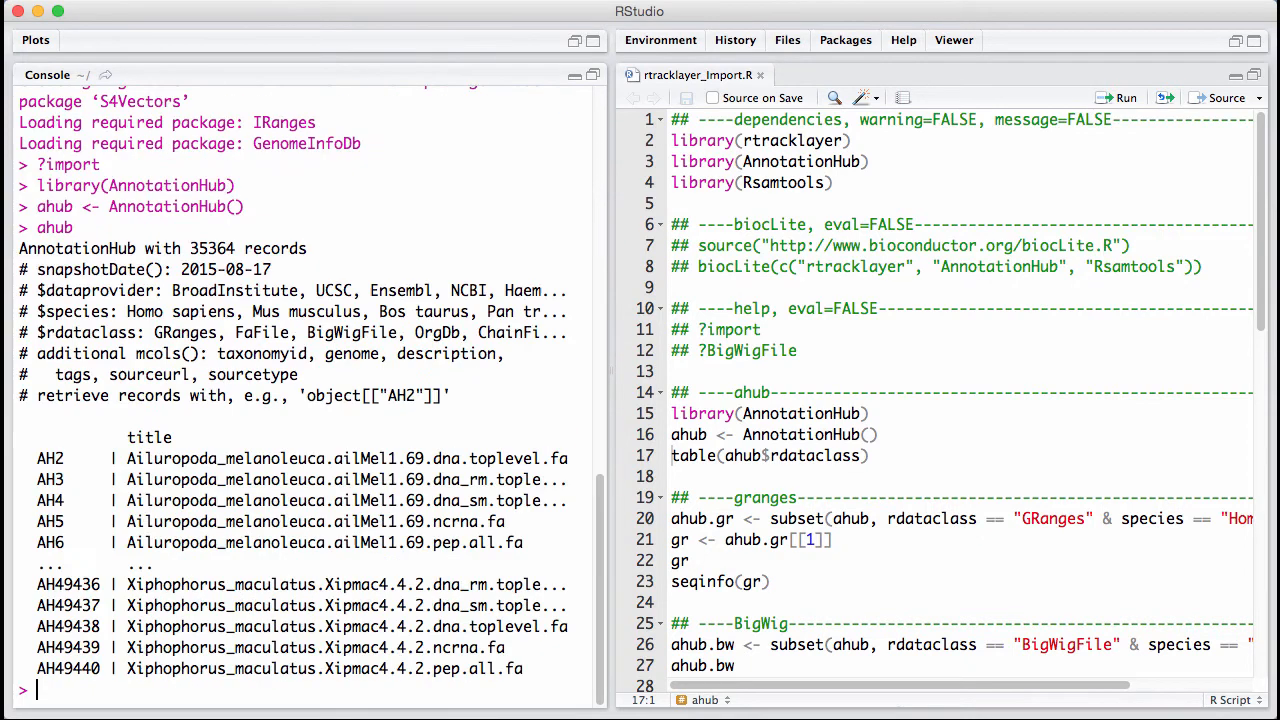
pyautogui.write('table(')
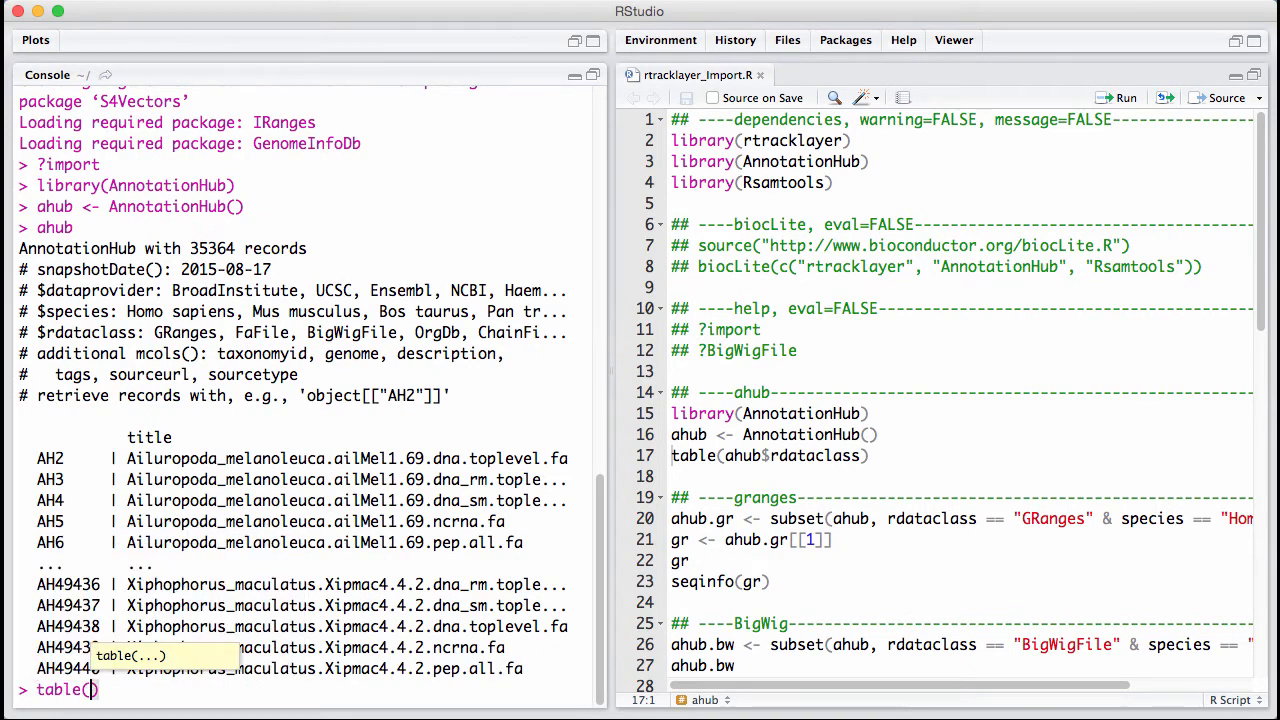
pyautogui.write('ahub$')
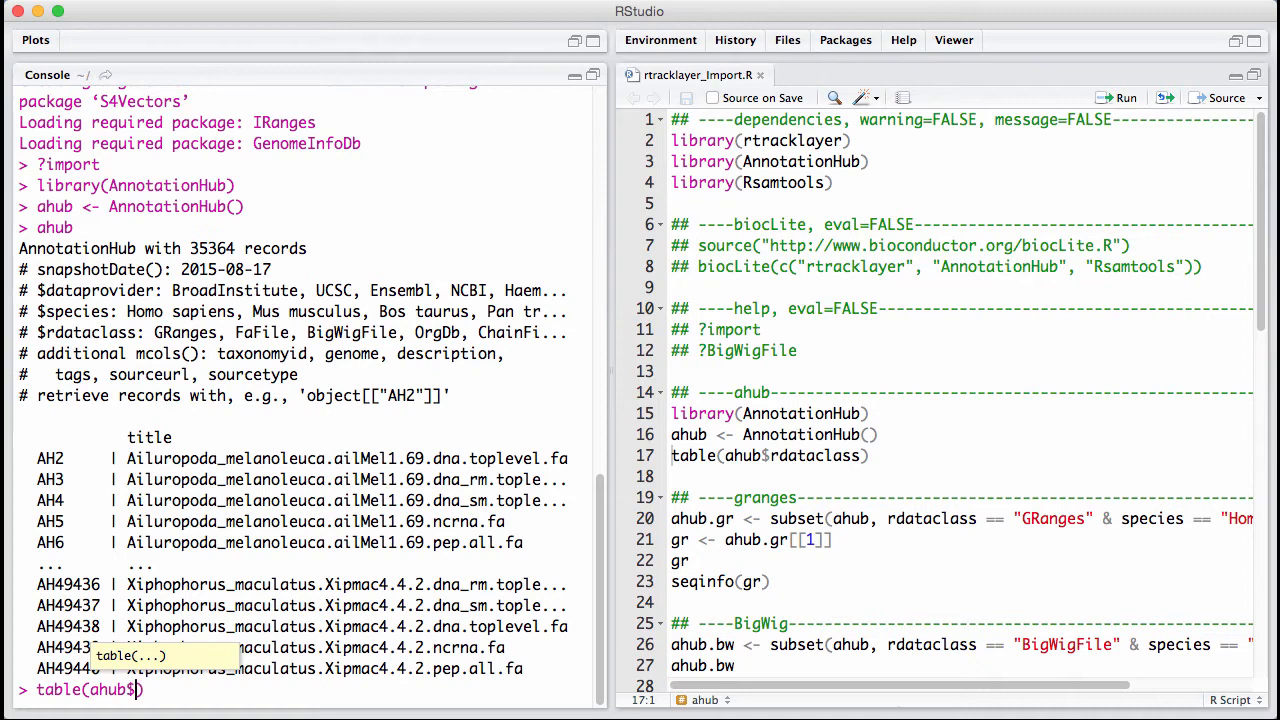
pyautogui.write('rdataclass')
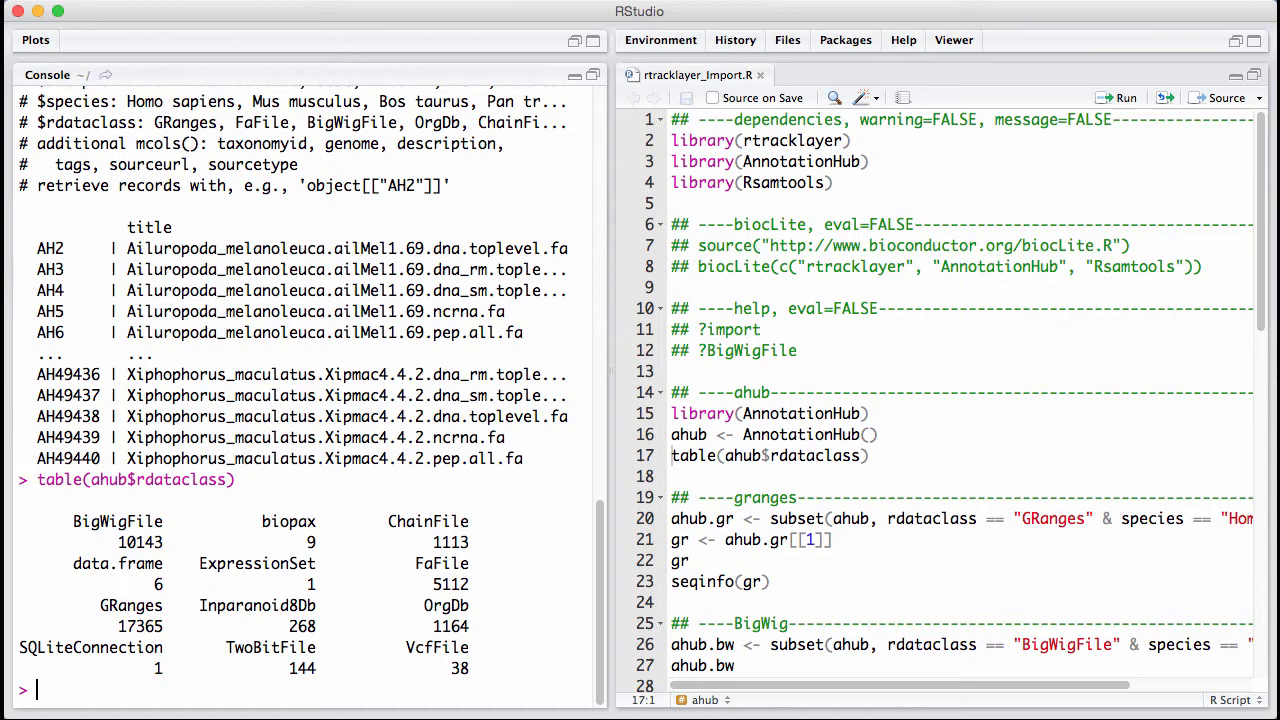
pyautogui.write('ahub')
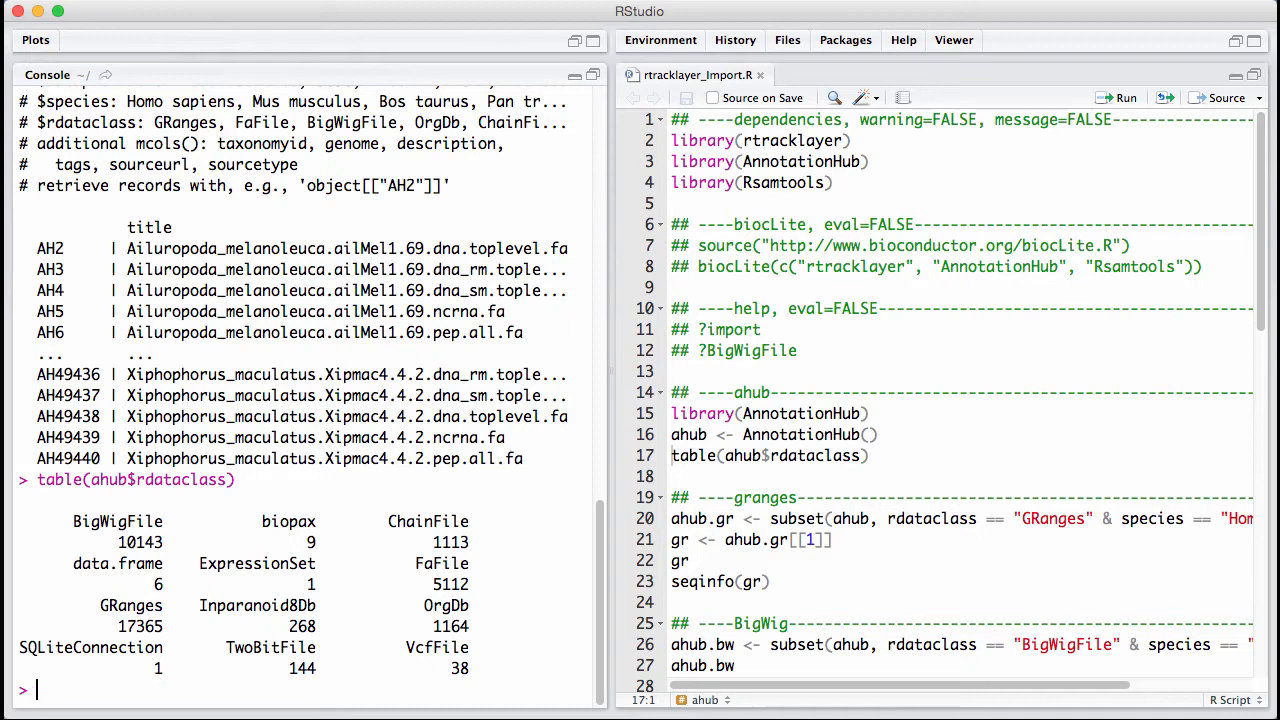
# Step: Create ahub.bw = subset(ahub, rdataclass == "BigWigFile" & species == "Homo sapiens"), fixing the '=' typo
pyautogui.write('ahub.bw =')
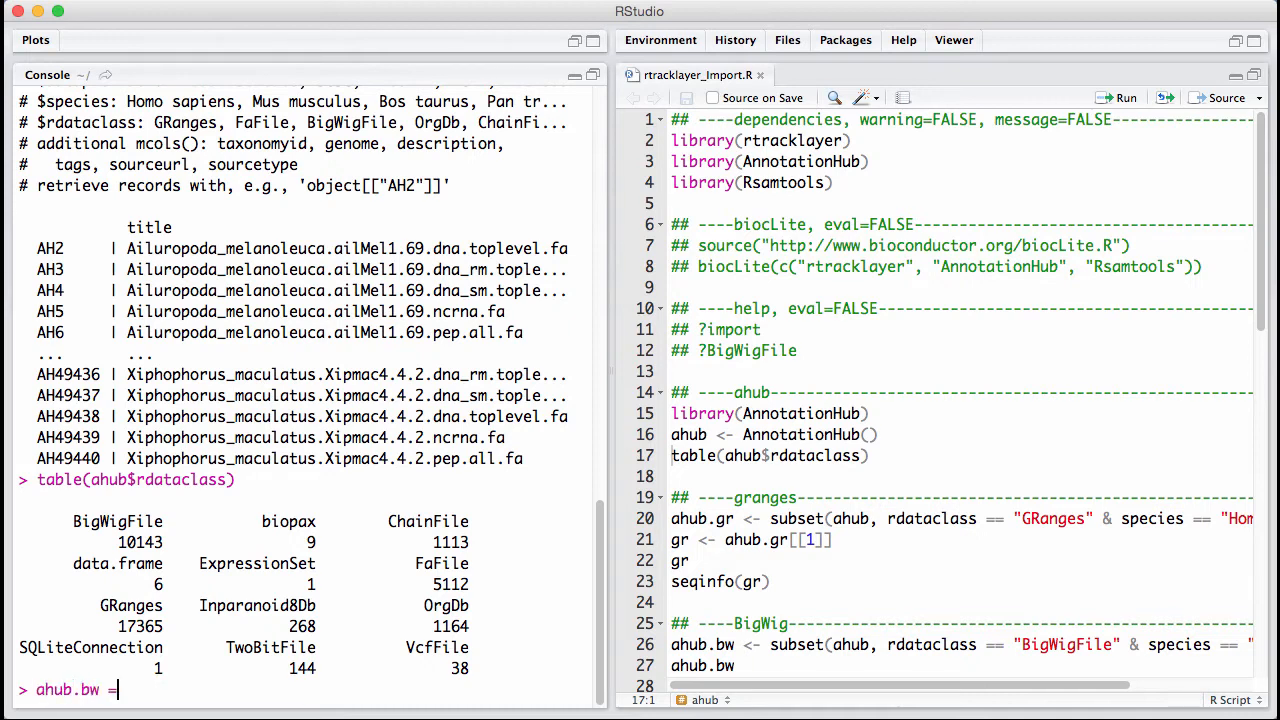
pyautogui.write('subset(')
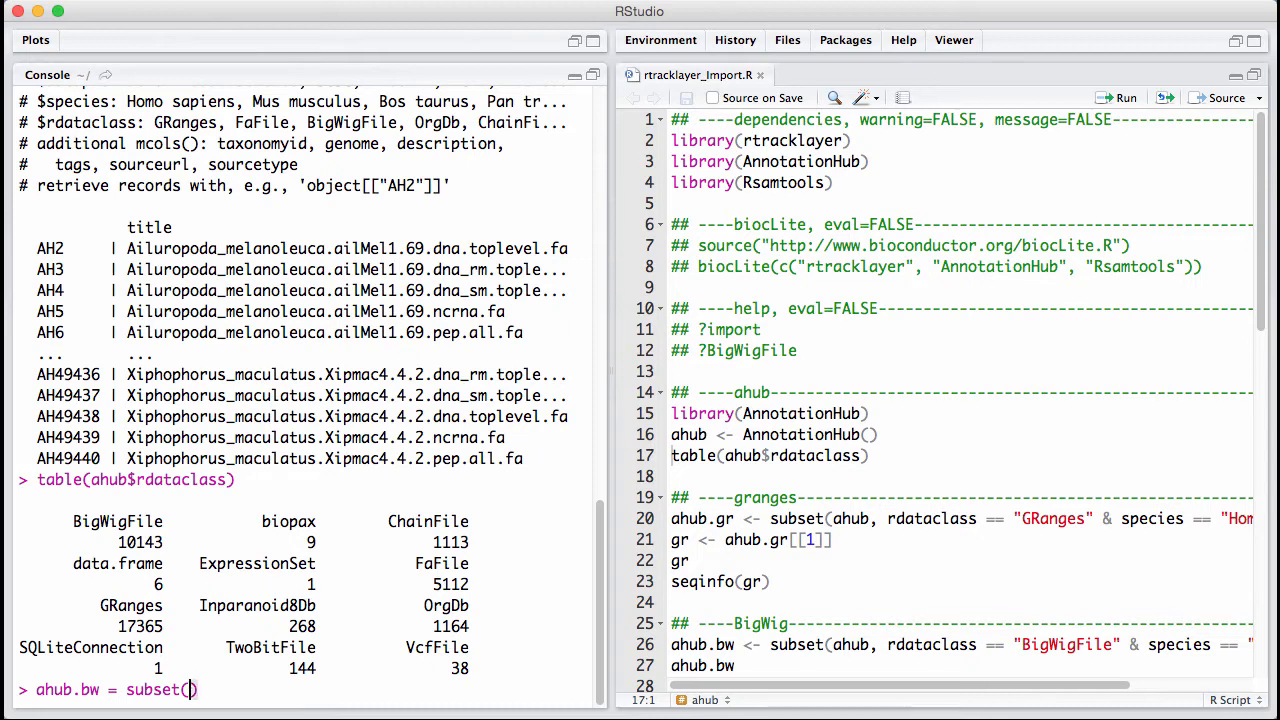
pyautogui.write('ahub, r')
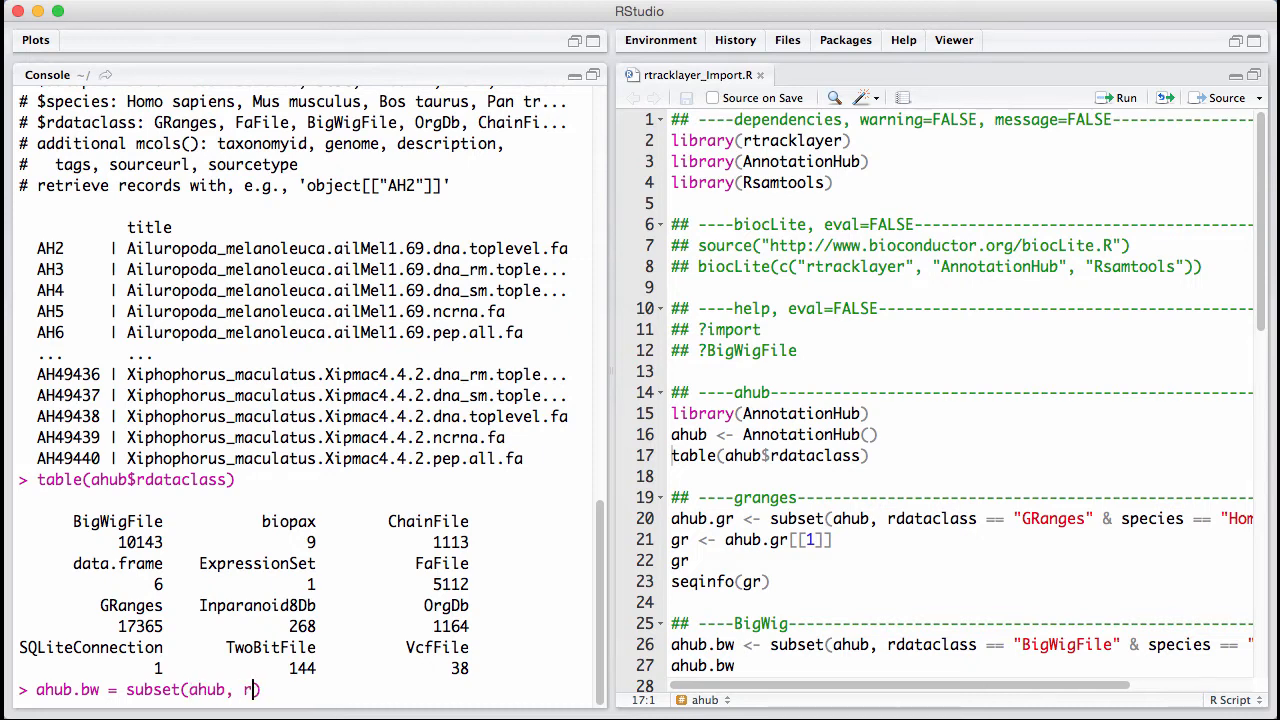
pyautogui.write('dataclass =')
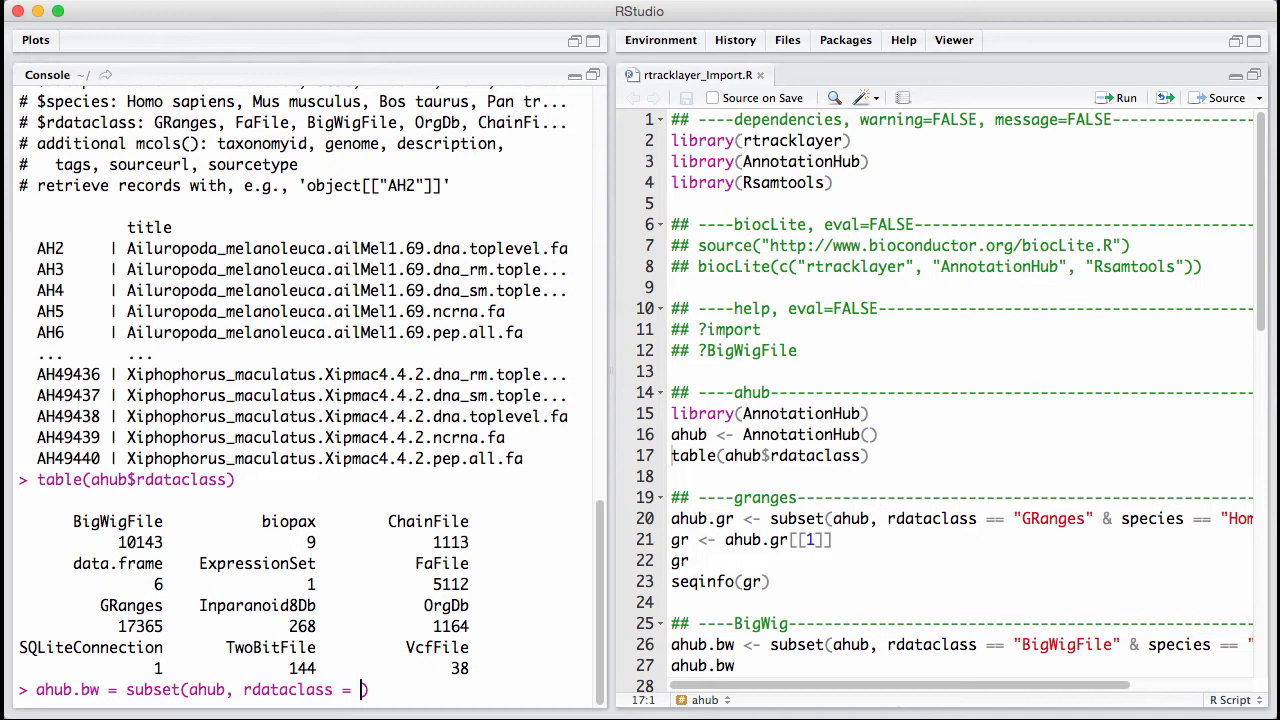
pyautogui.write('"BigW"')
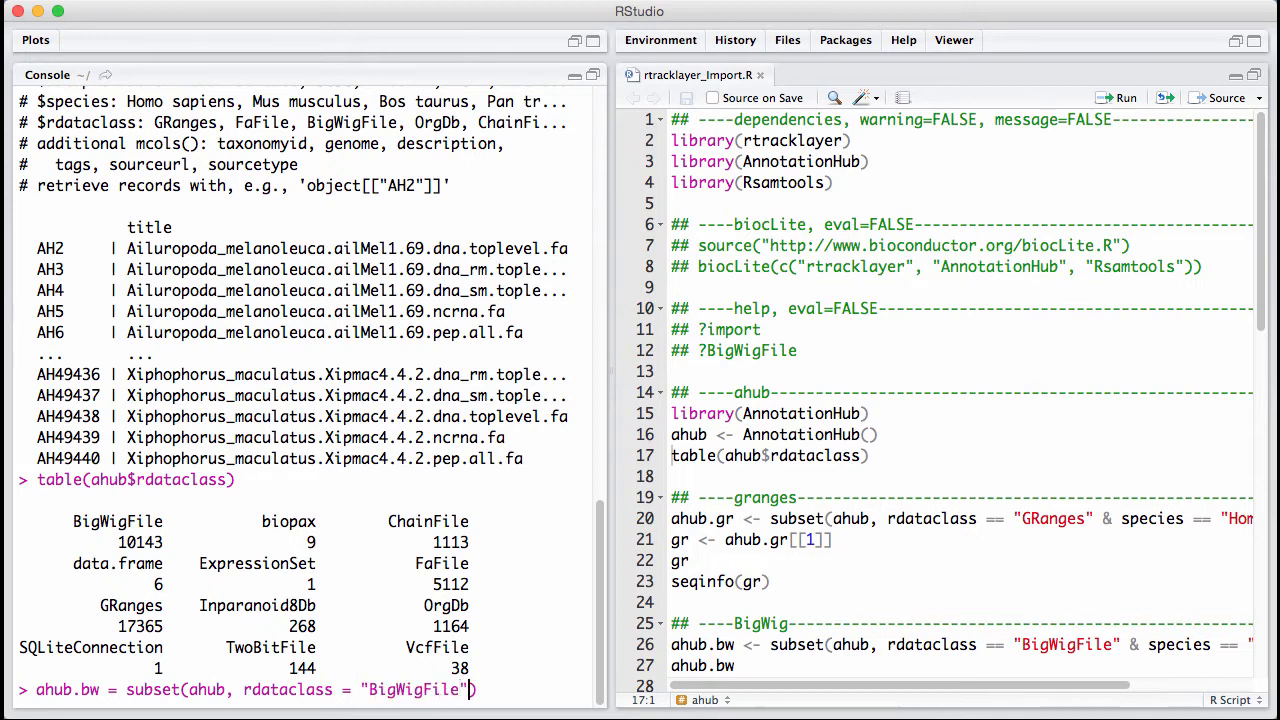
pyautogui.write('& species = "H')
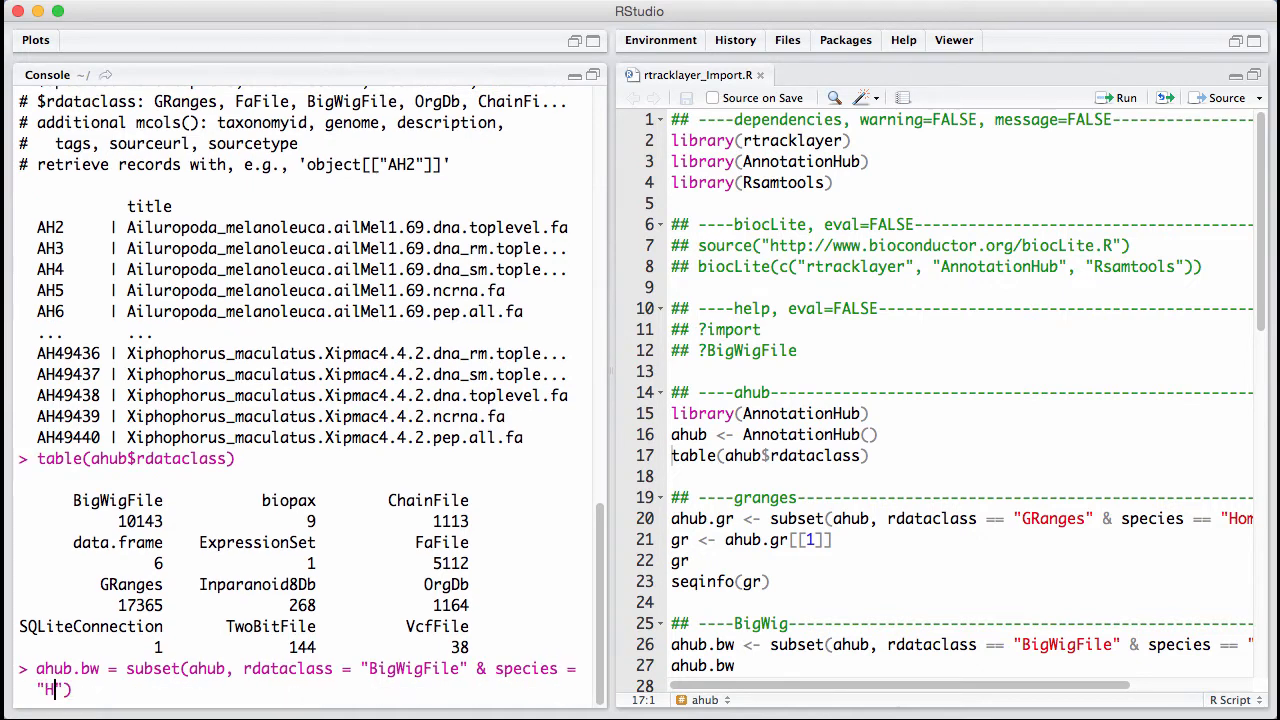
pyautogui.write('omo sp')
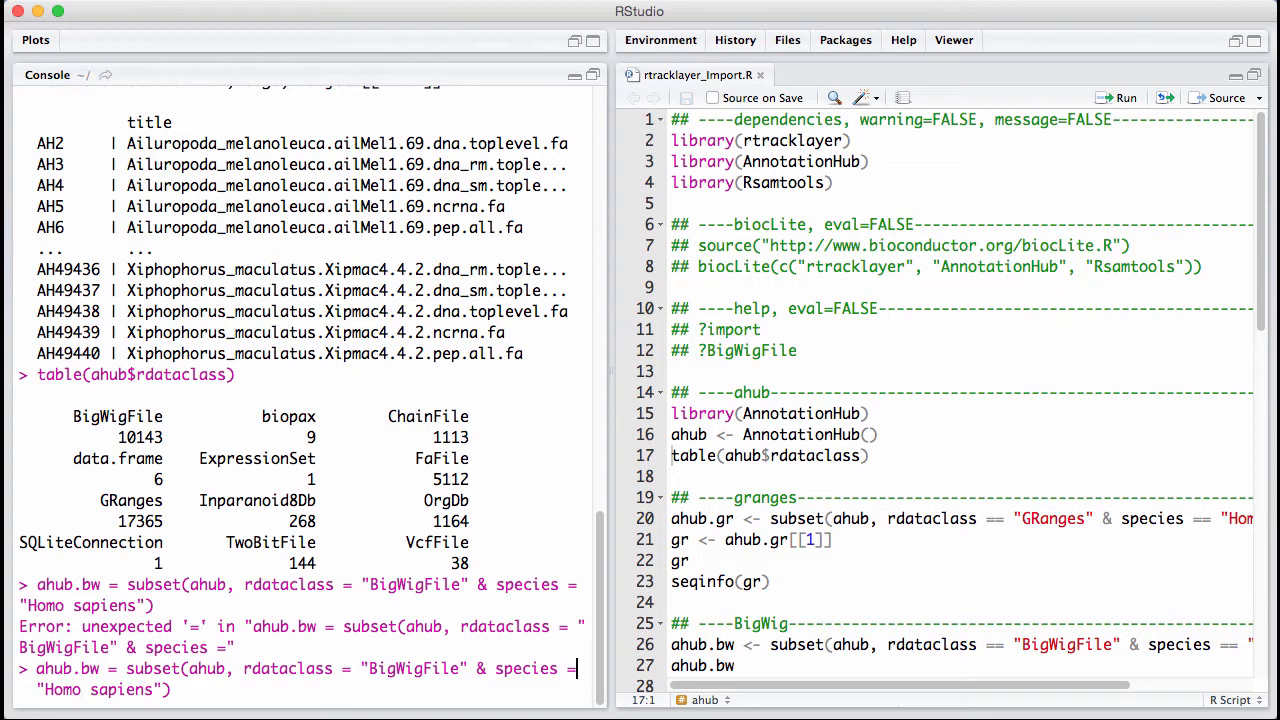
pyautogui.write('=')
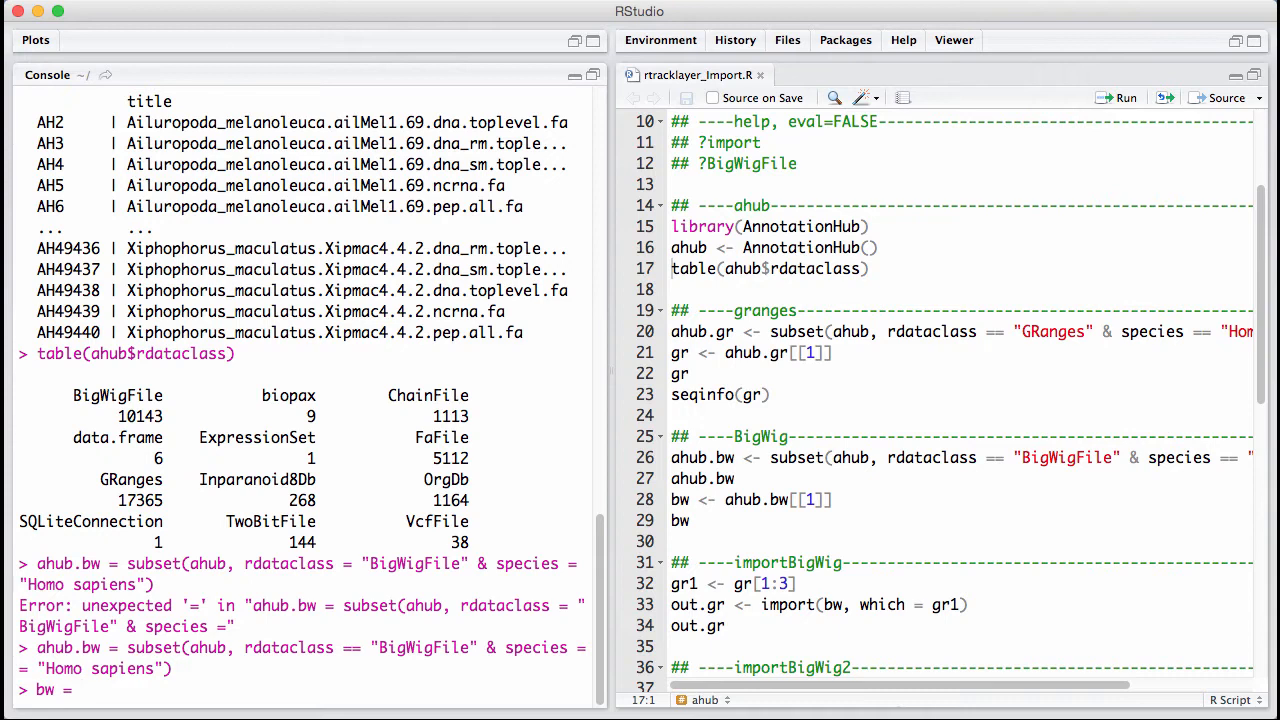
# Step: Retrieve the first human BigWig resource with bw = ahub.bw[[1]] and print bw
pyautogui.write('ahub.bw[[1')
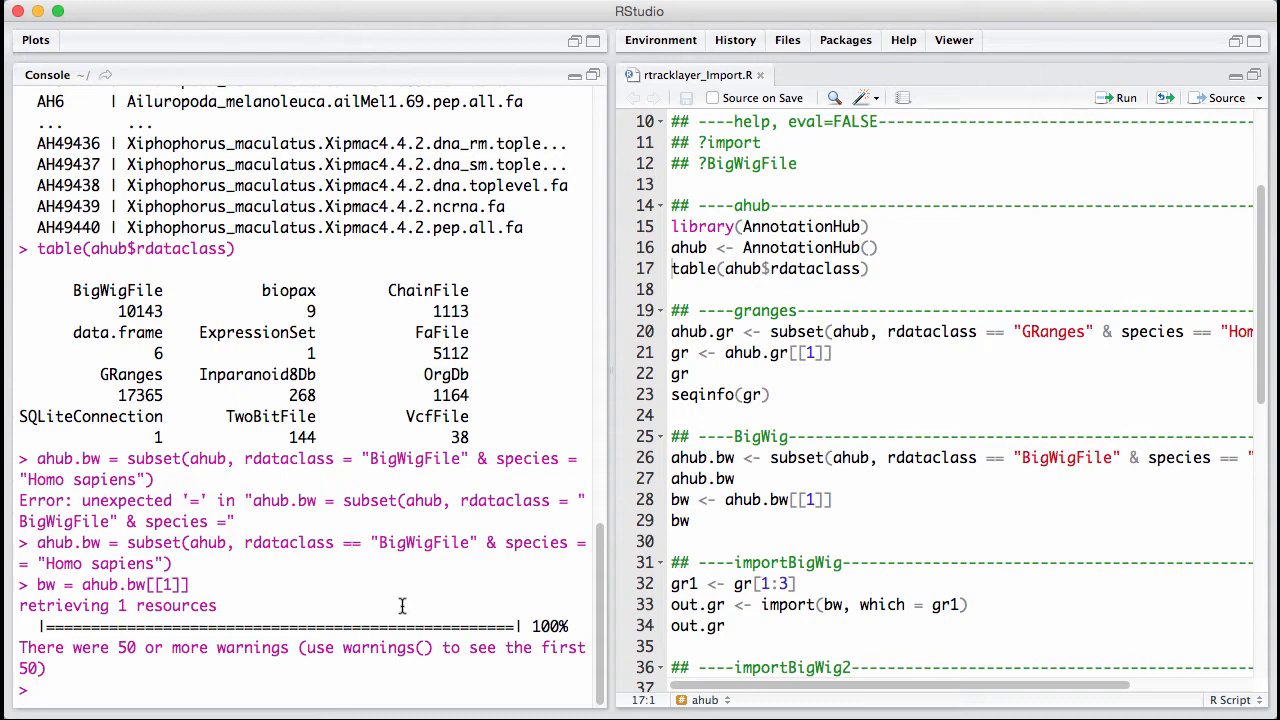
pyautogui.write('b')
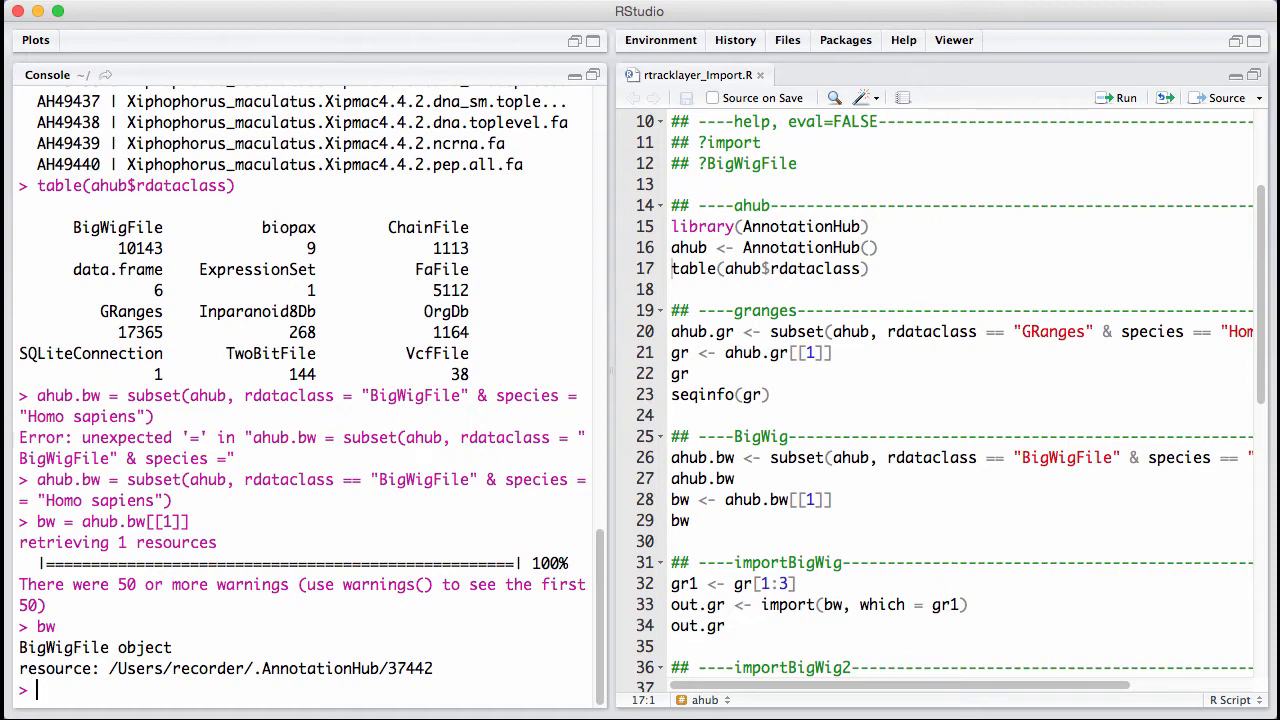
# Step: Import chr22 scores as gr.chr22 = import(bw, which=GRanges("chr22", IRanges(1, 10^8))) and print it
pyautogui.write('import(bw')
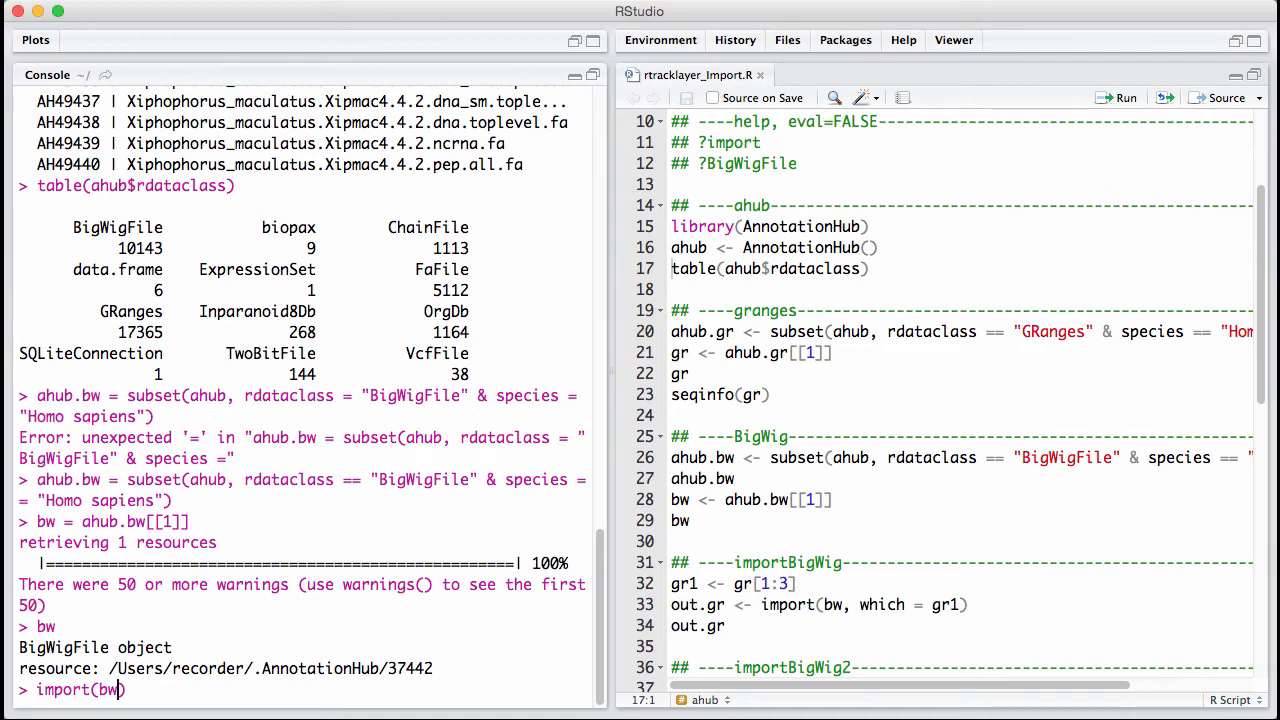
pyautogui.write(',')
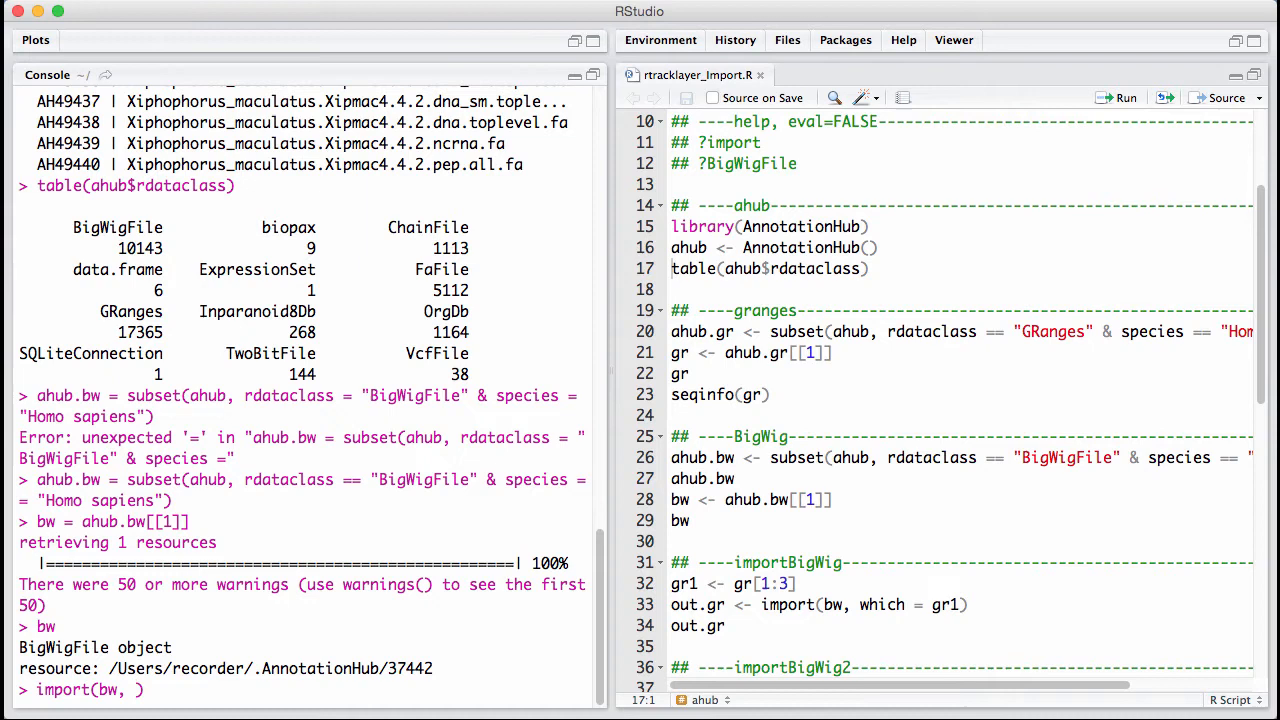
pyautogui.write('which=GRanges("chr22", ranges = IRanges(1, 10^8')
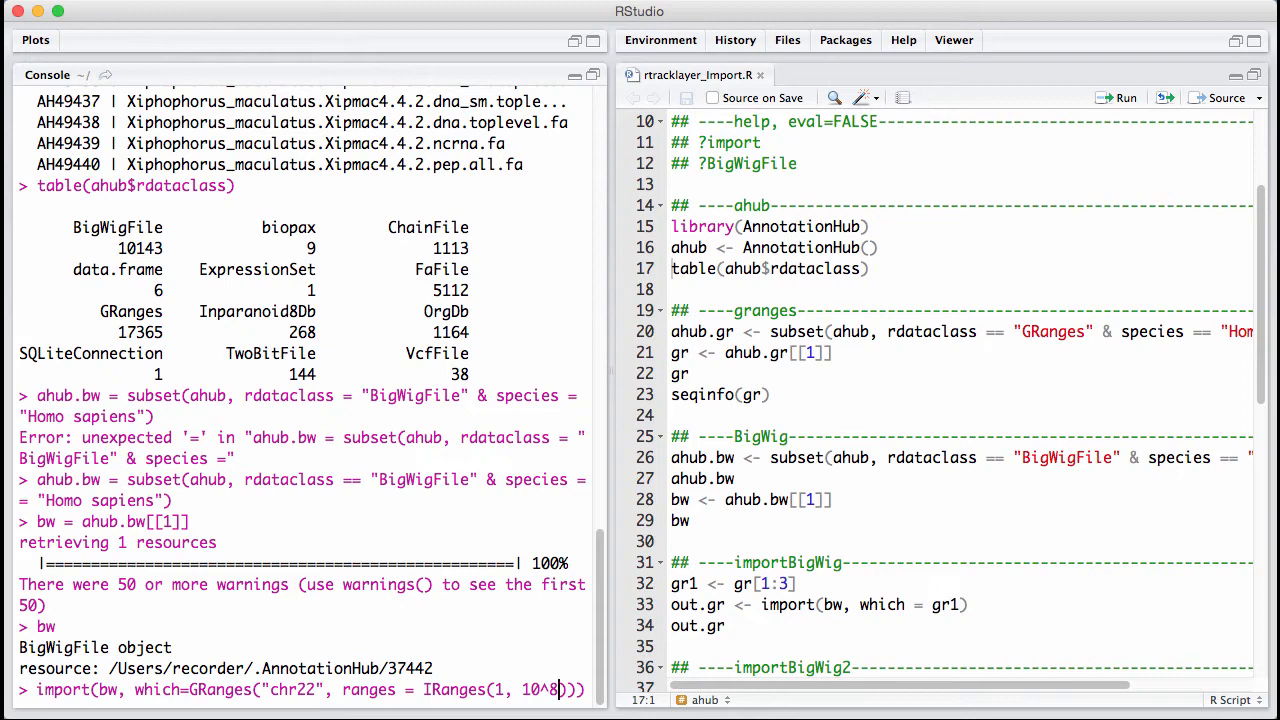
pyautogui.write(')')
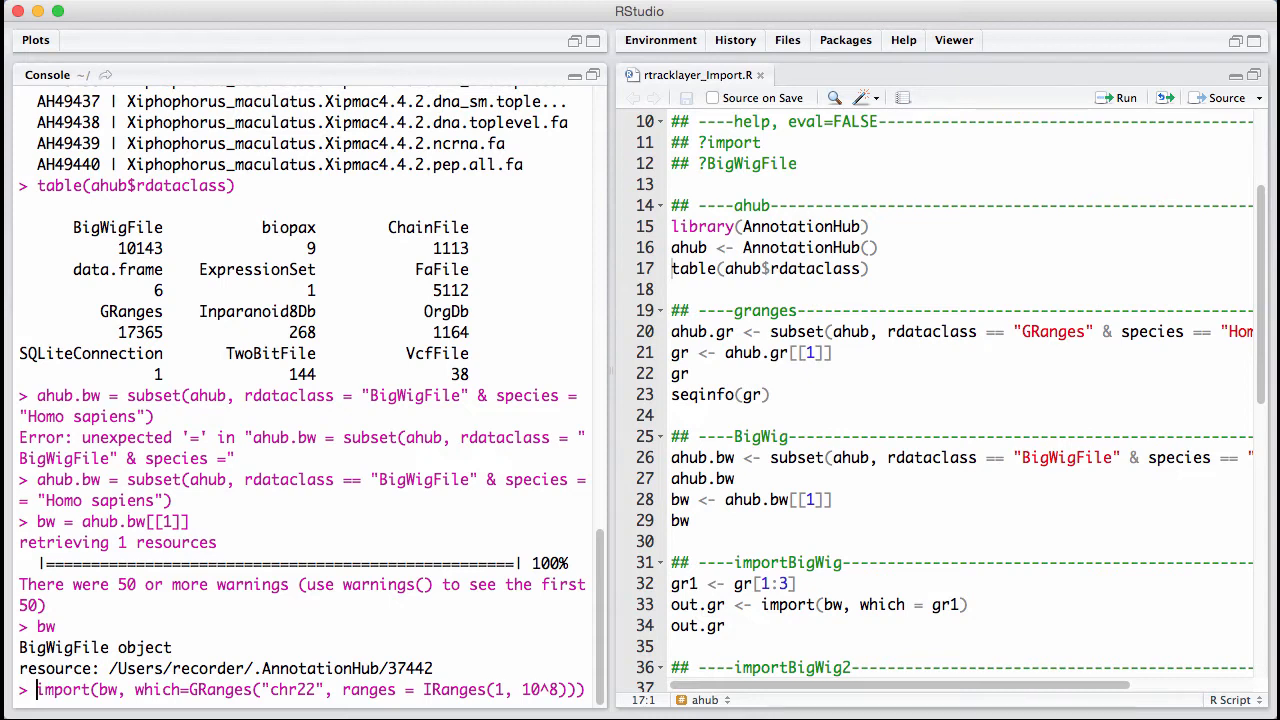
pyautogui.write('gr.')
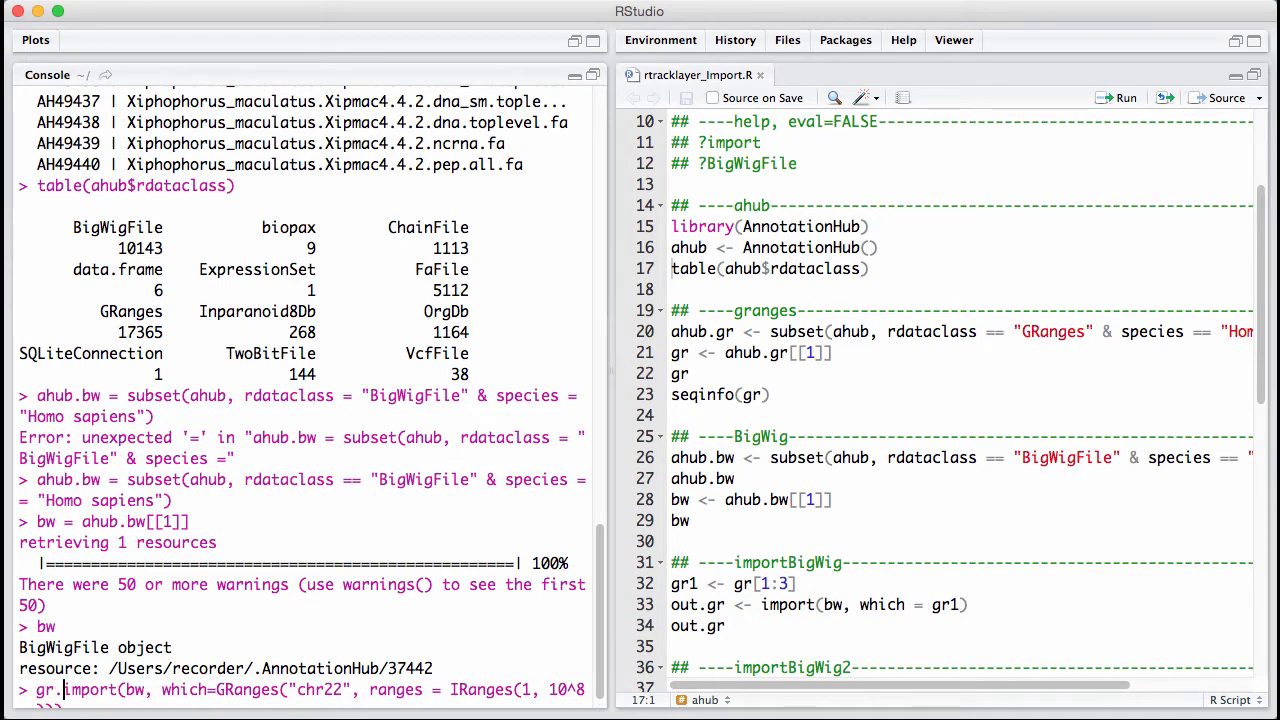
pyautogui.write('chr22 =')
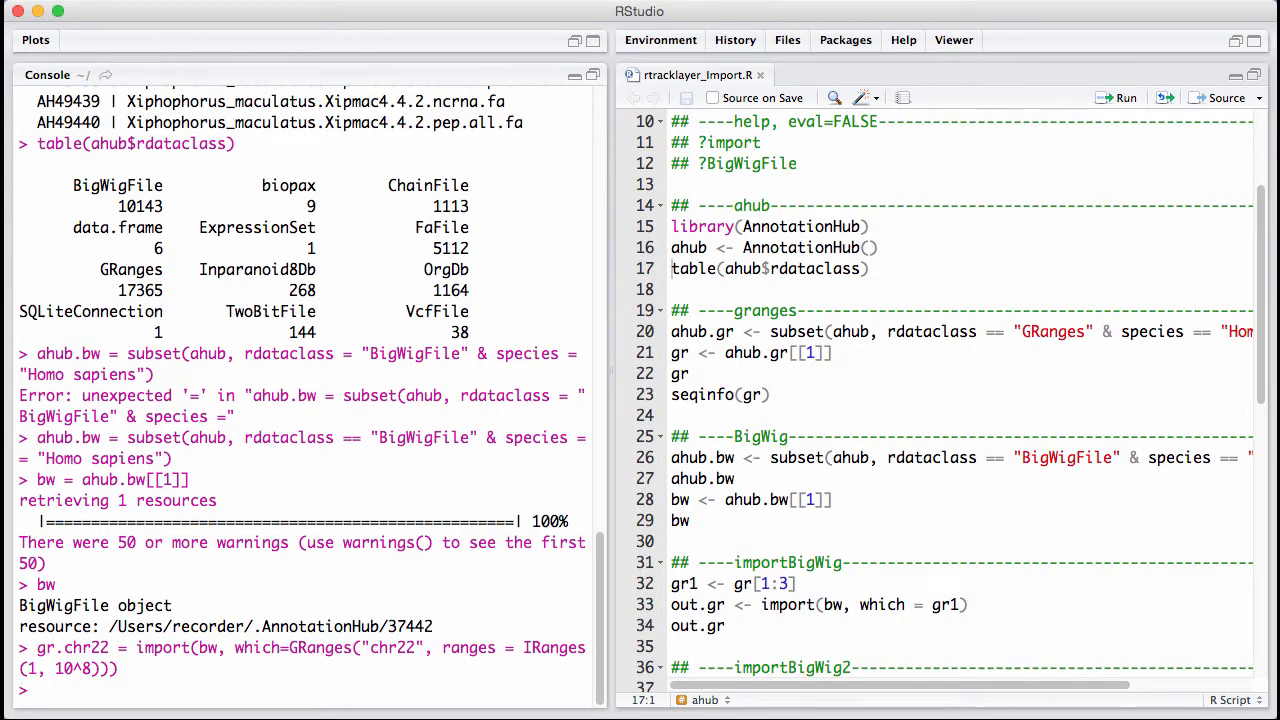
pyautogui.write('gr.ch')
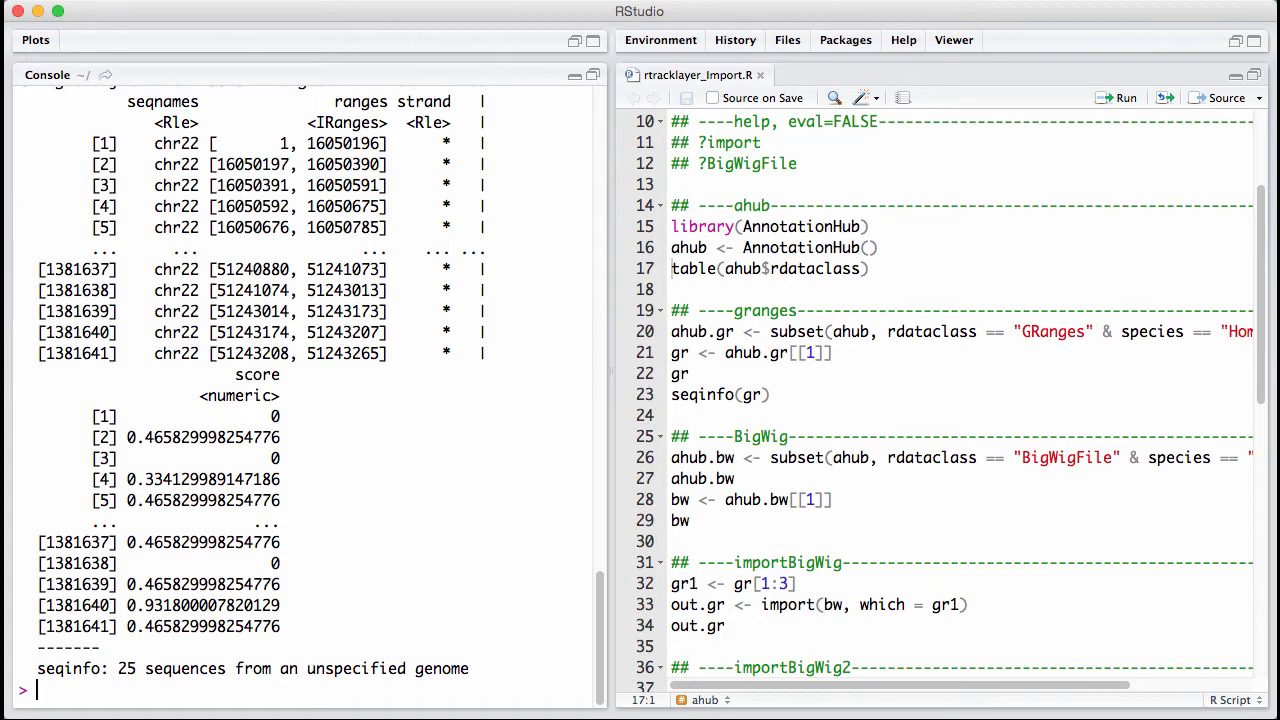
# Step: Re-import chr22 with as="Rle" into rle.chr22 and print rle.chr22 and rle.chr22$chr22
pyautogui.write('gr.chr22 = import(bw, which=GRanges("chr22", ranges = IRanges(1, 10^8))), as = "rl')
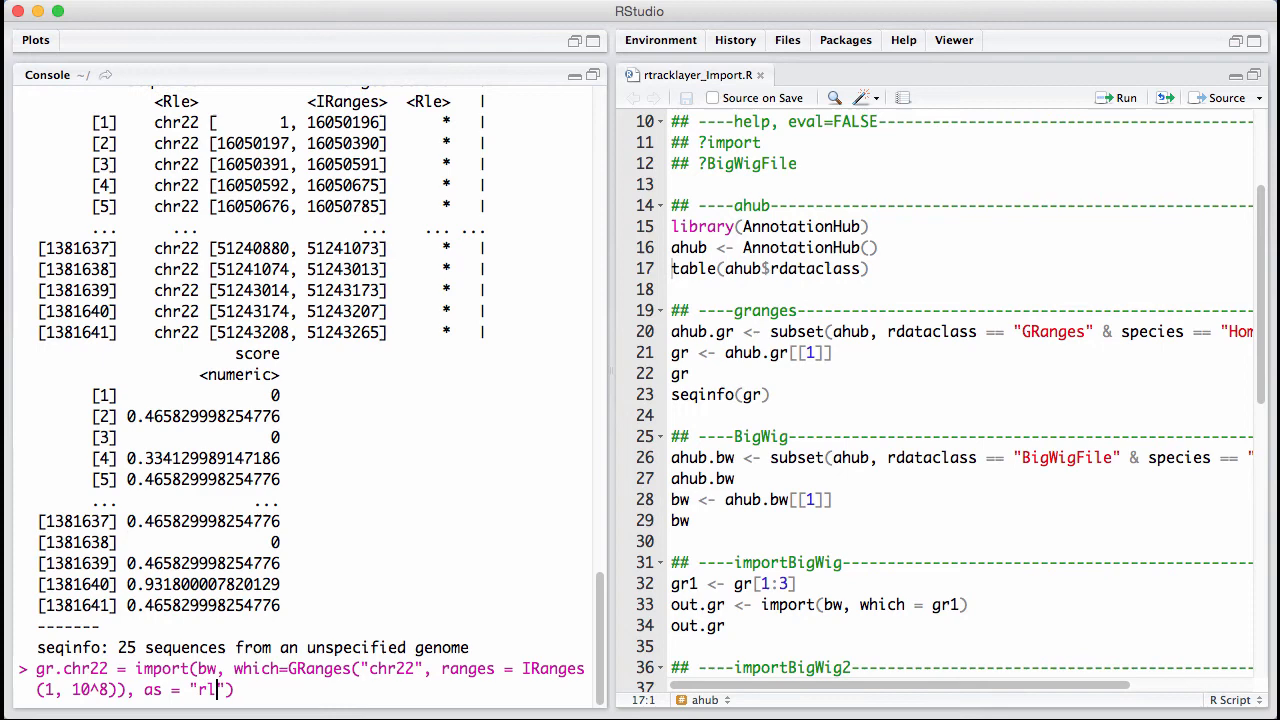
pyautogui.write('le')
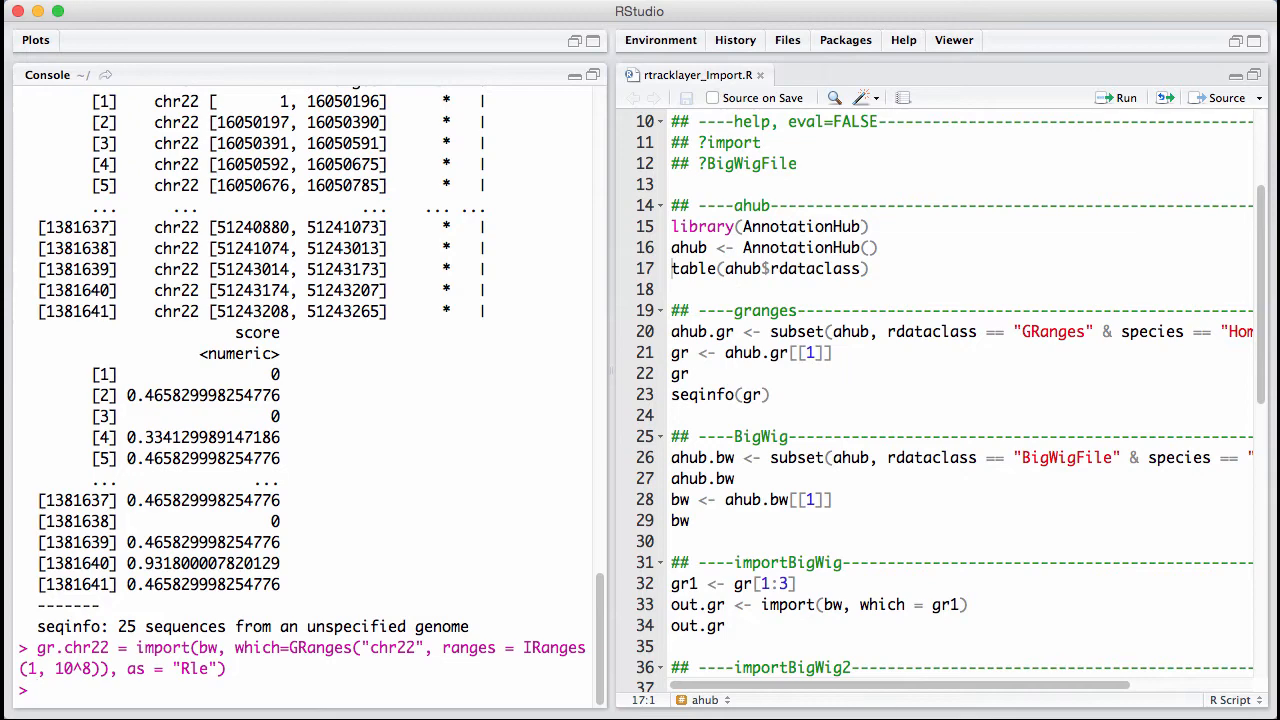
pyautogui.press('Return')
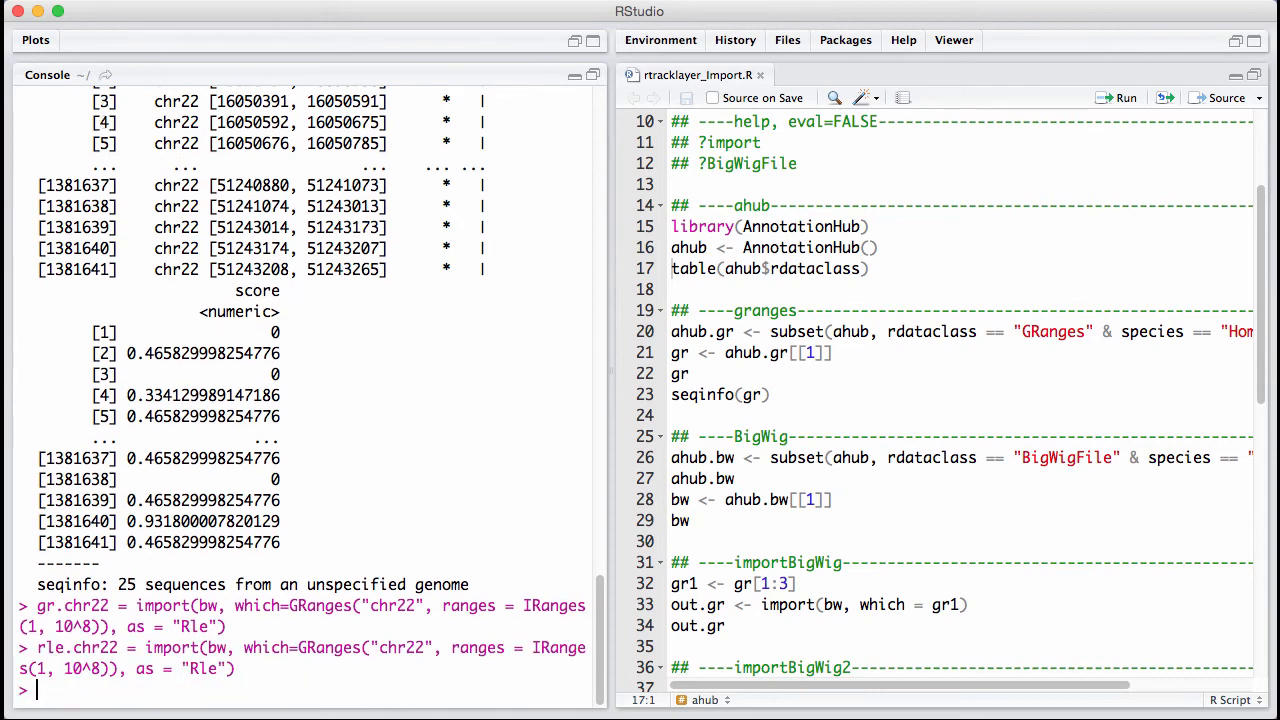
pyautogui.write('r')
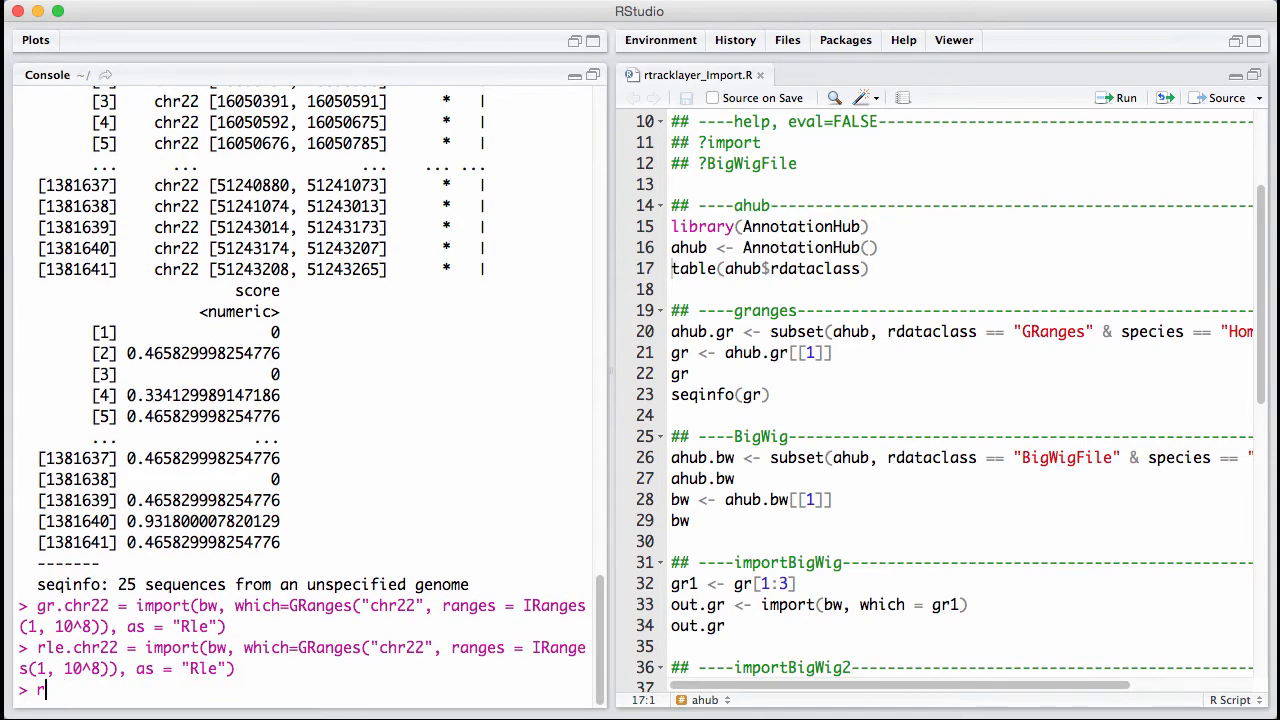
pyautogui.write('lechr')
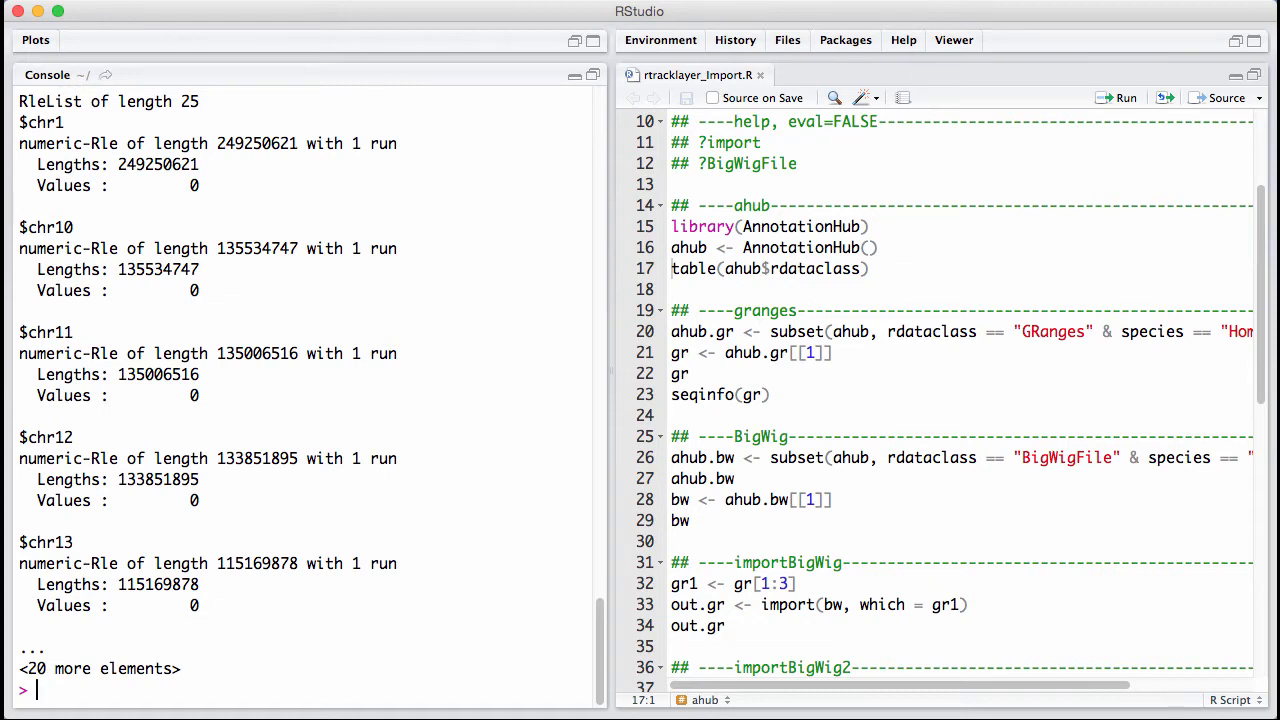
pyautogui.moveTo(454, 556)
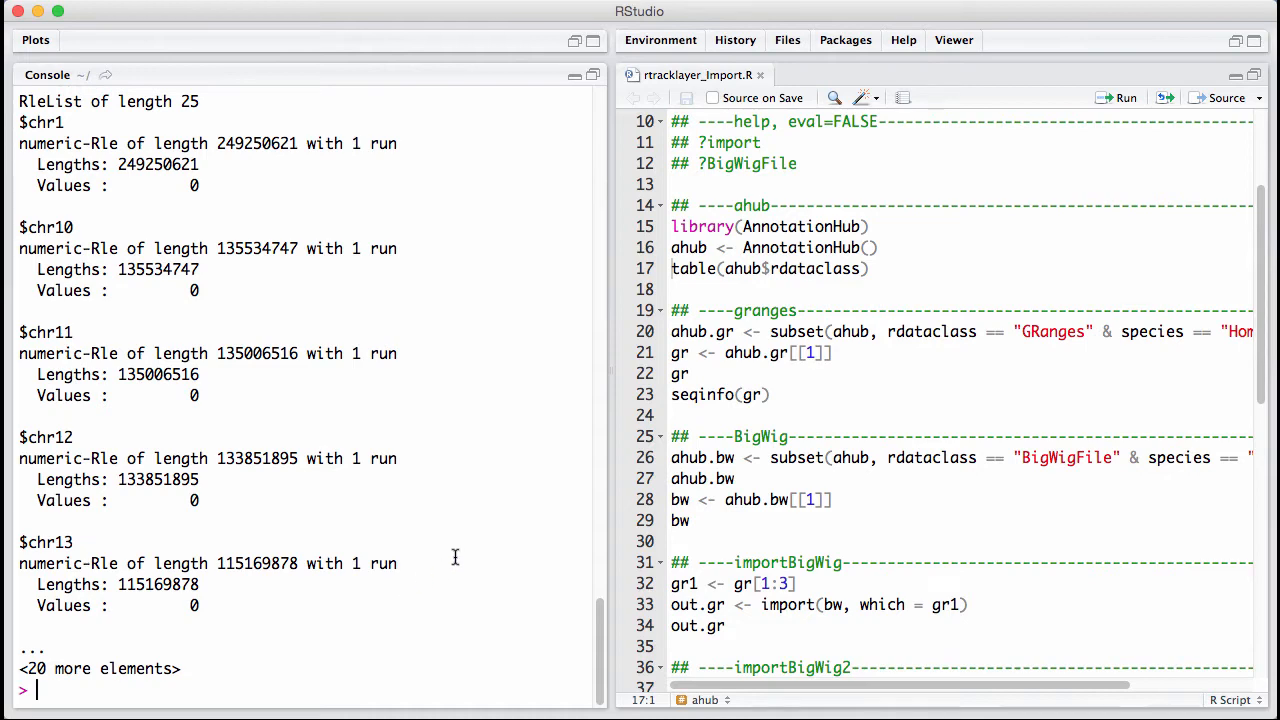
pyautogui.write('rle.chr22$chr22')
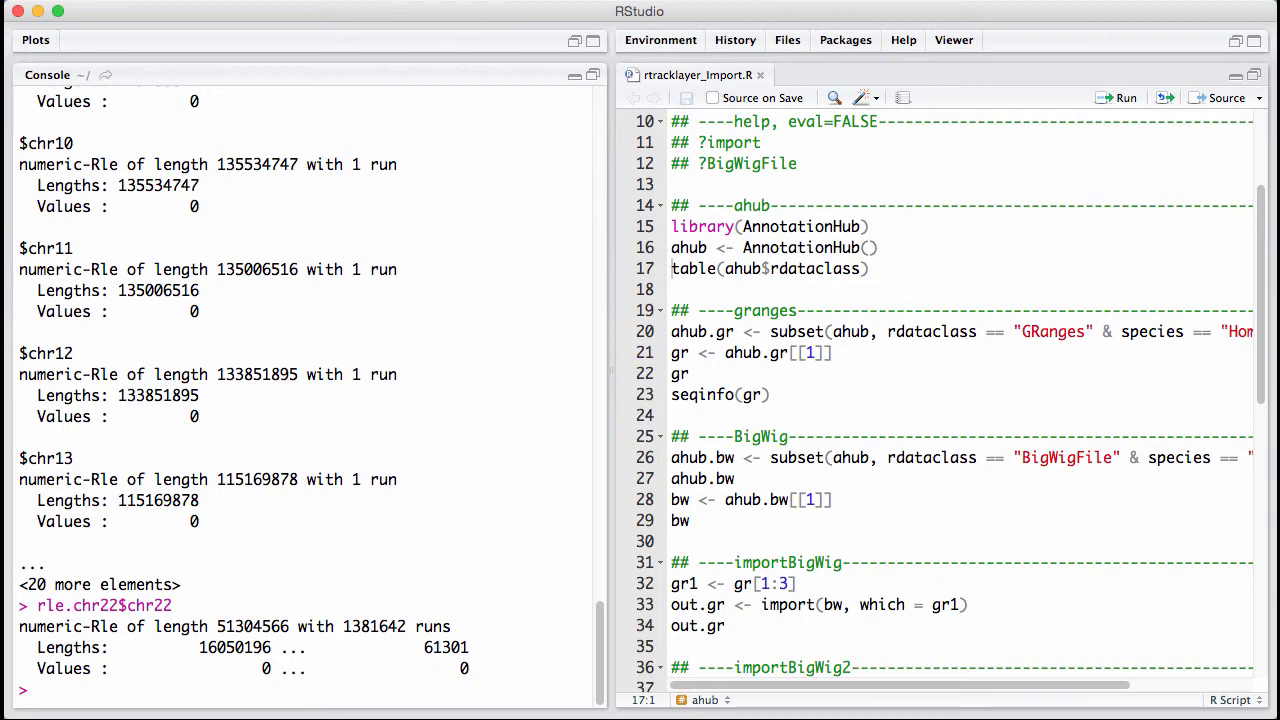
pyautogui.scroll(-3)
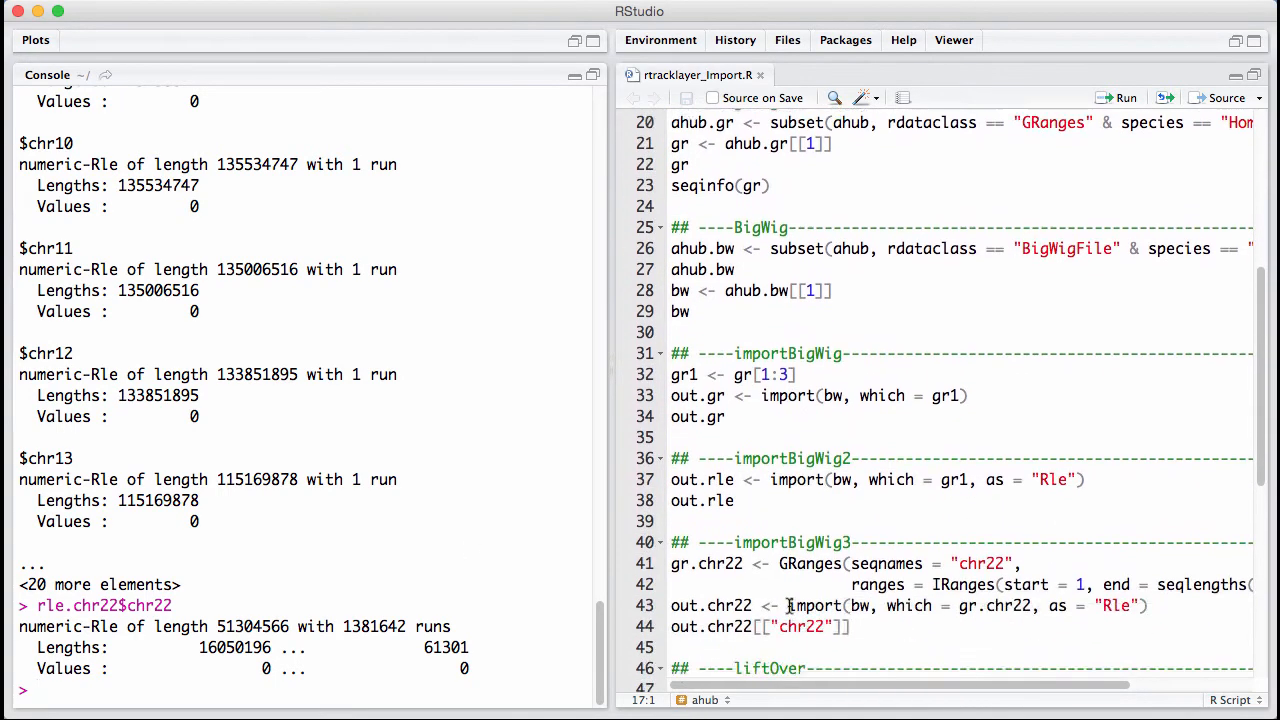
pyautogui.scroll(-3)
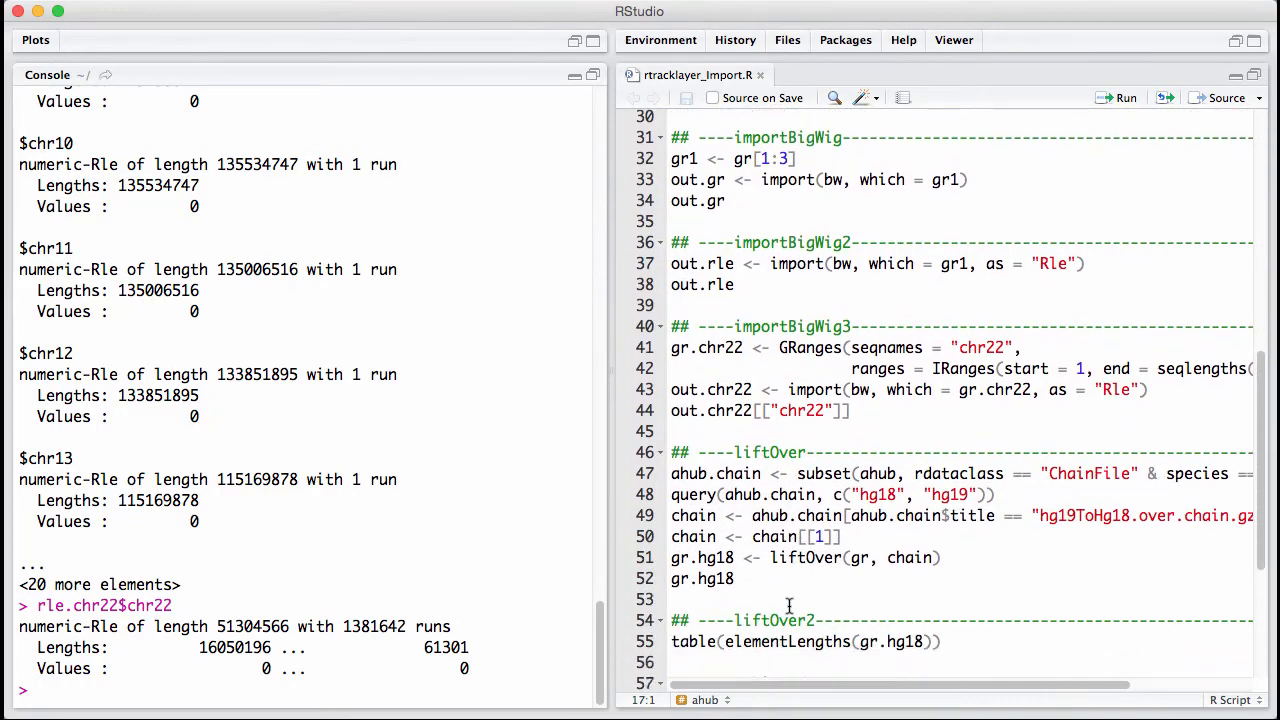
pyautogui.scroll(-3)
pyautogui.write('rle.chr22$chr22')
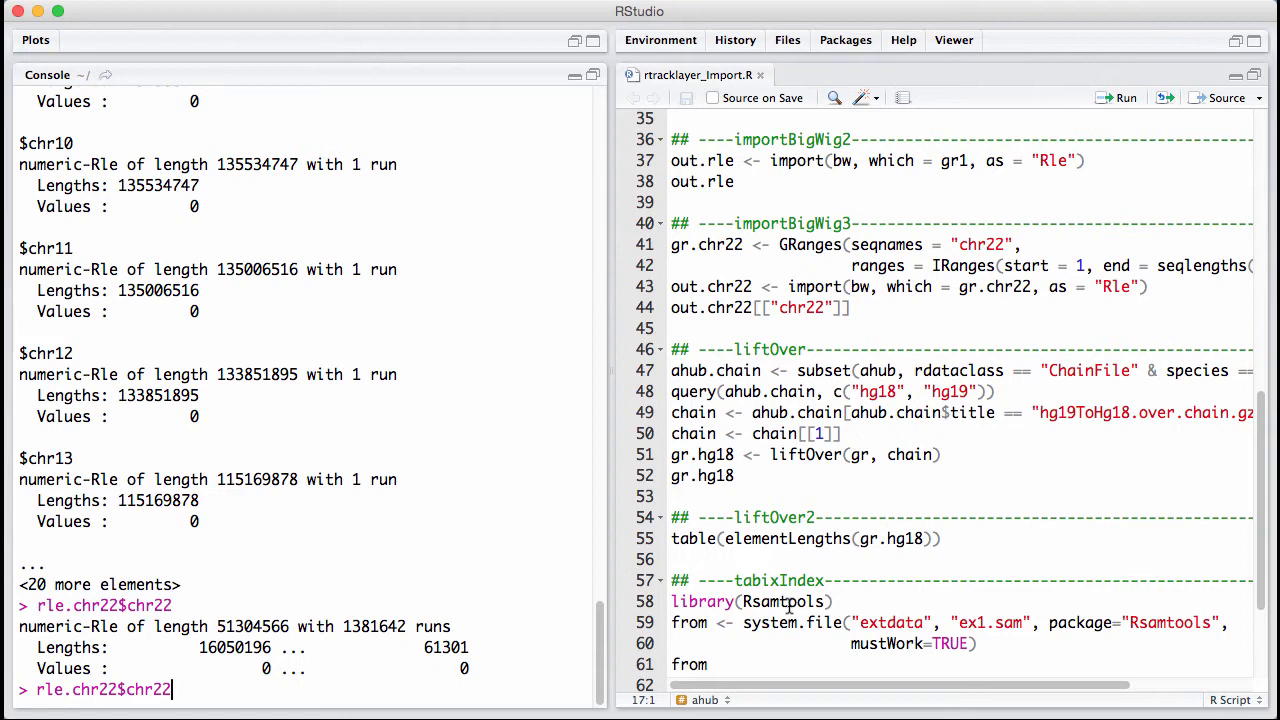
pyautogui.press('BackSpace')
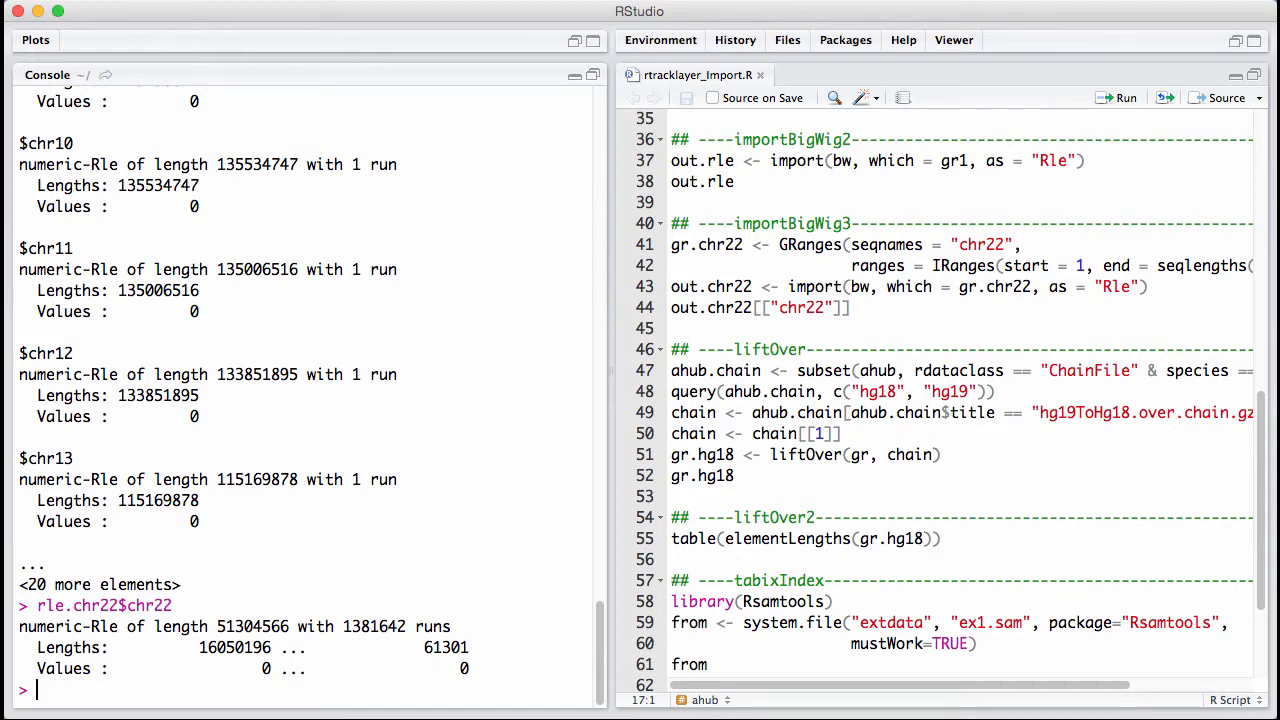
# Step: Create ahub.chain = subset(ahub, rdataclass == "ChainFile") and list its 1113 records
pyautogui.write('ahub.chain =')
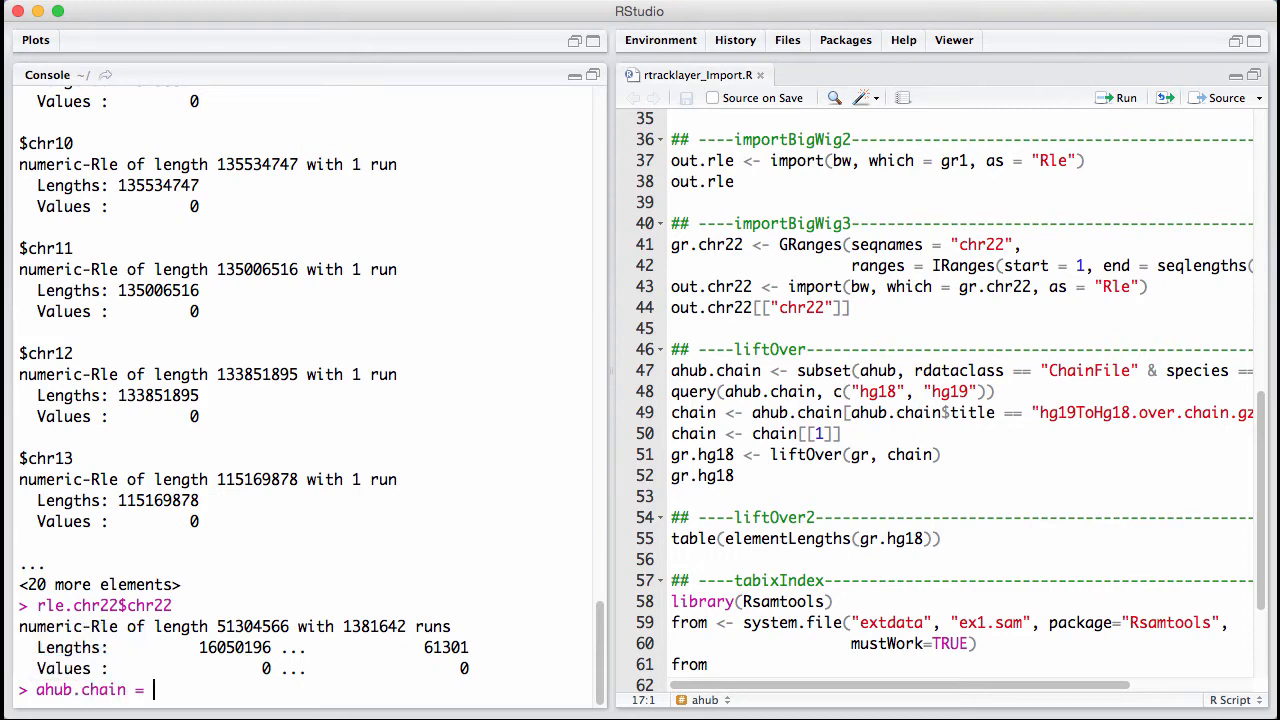
pyautogui.write('subset')
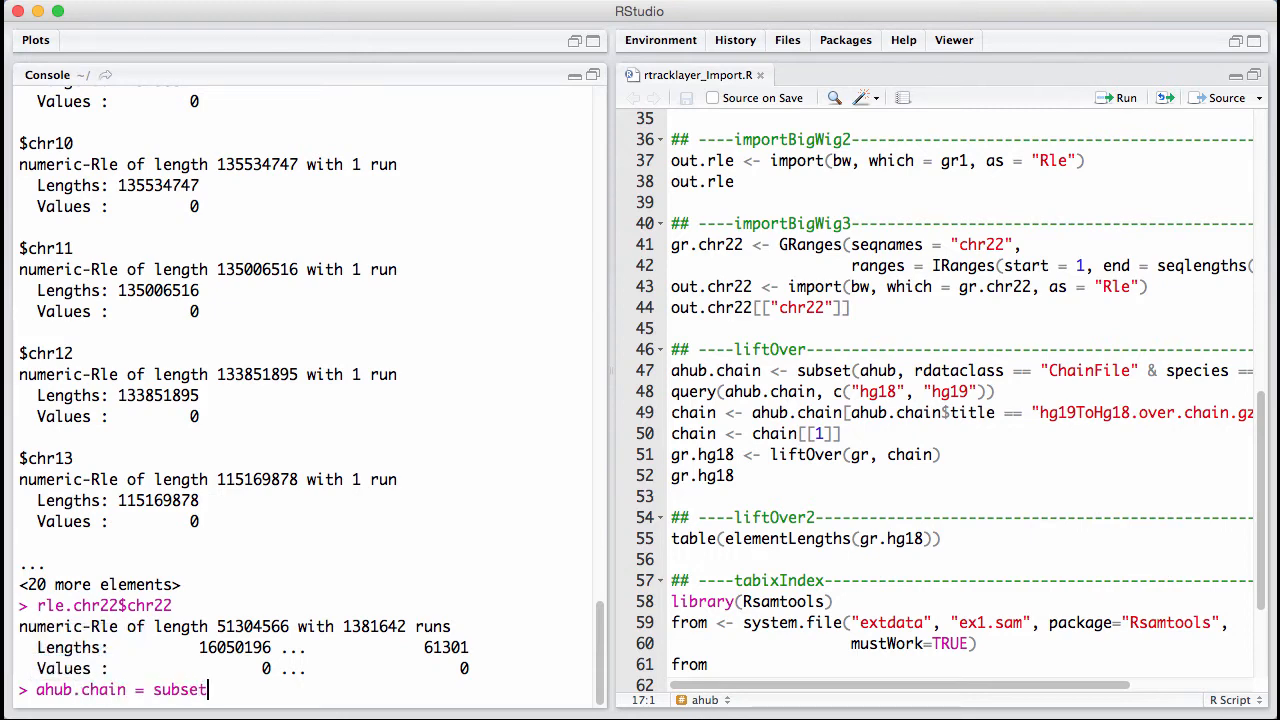
pyautogui.write('(ahub,')
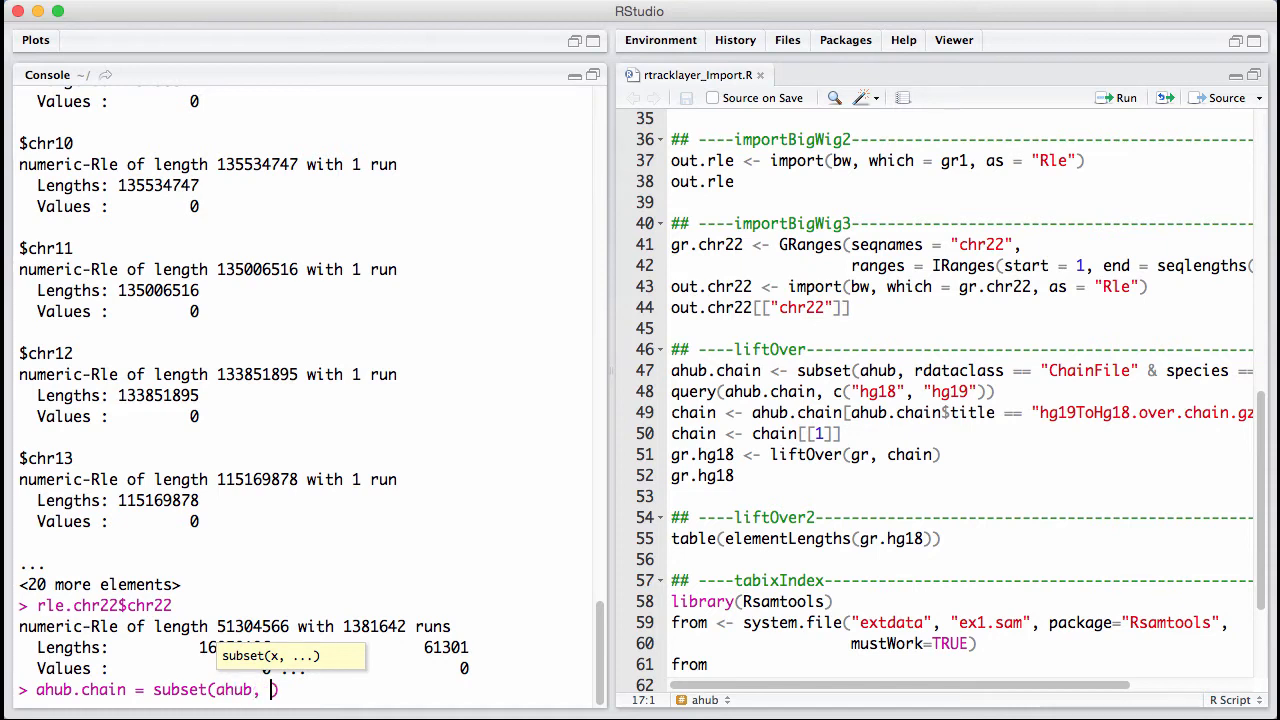
pyautogui.write('rdaat')
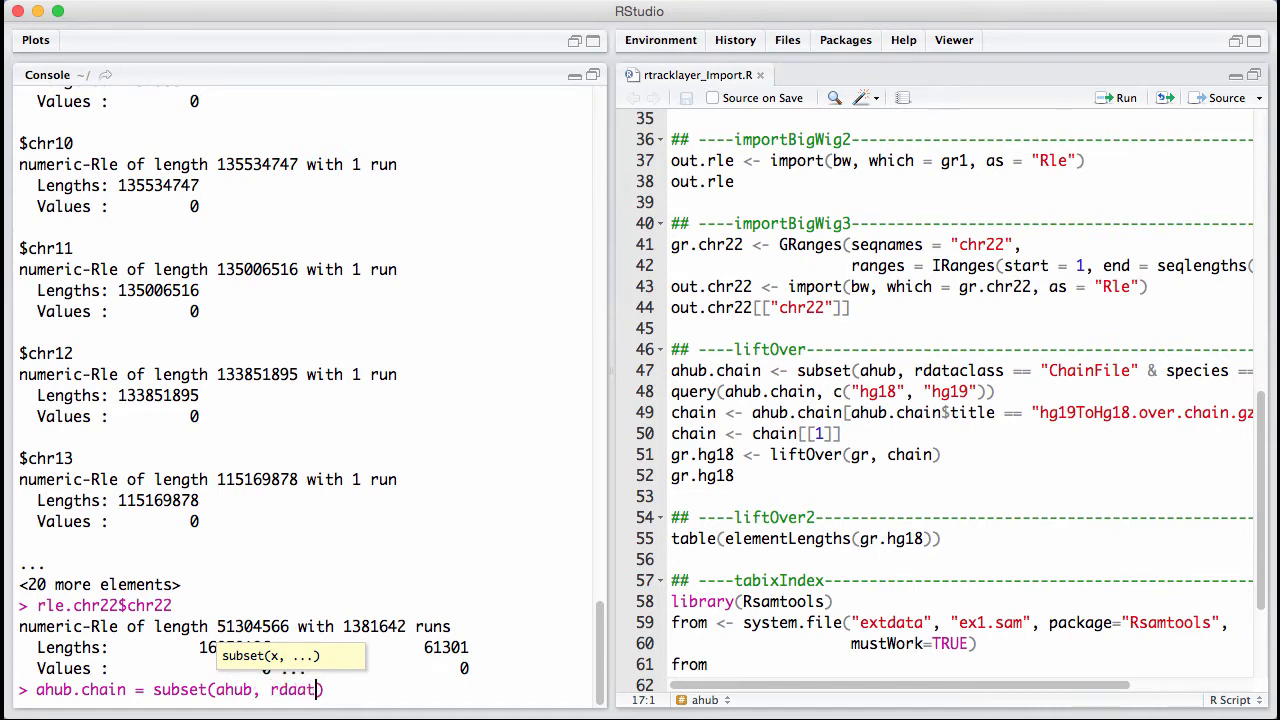
pyautogui.write('class = "')
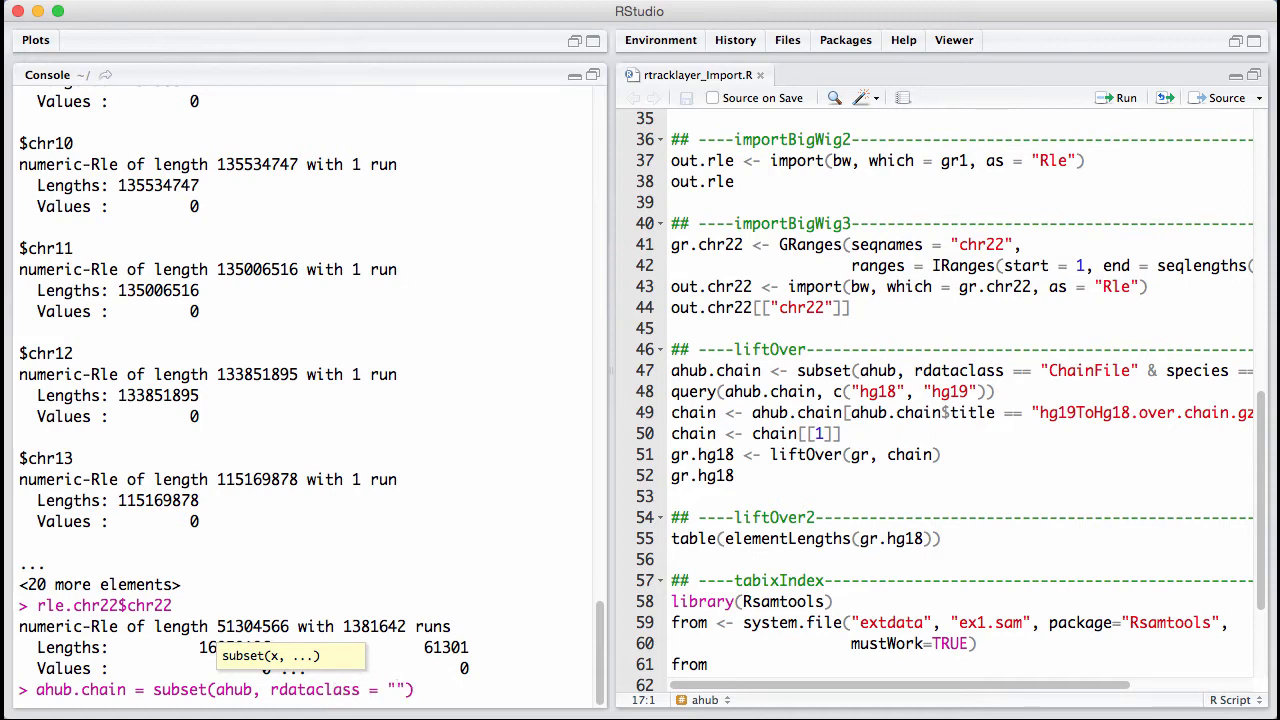
pyautogui.write('ChainFile')
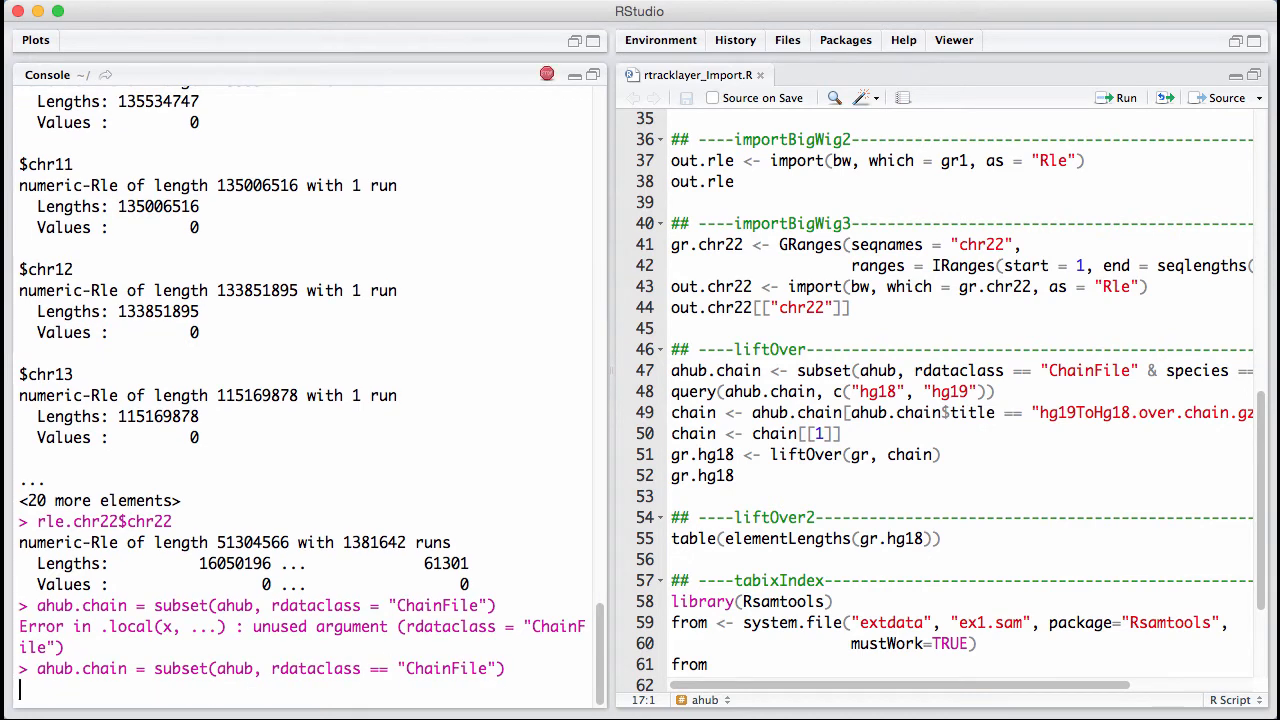
pyautogui.write('ahub.chain')
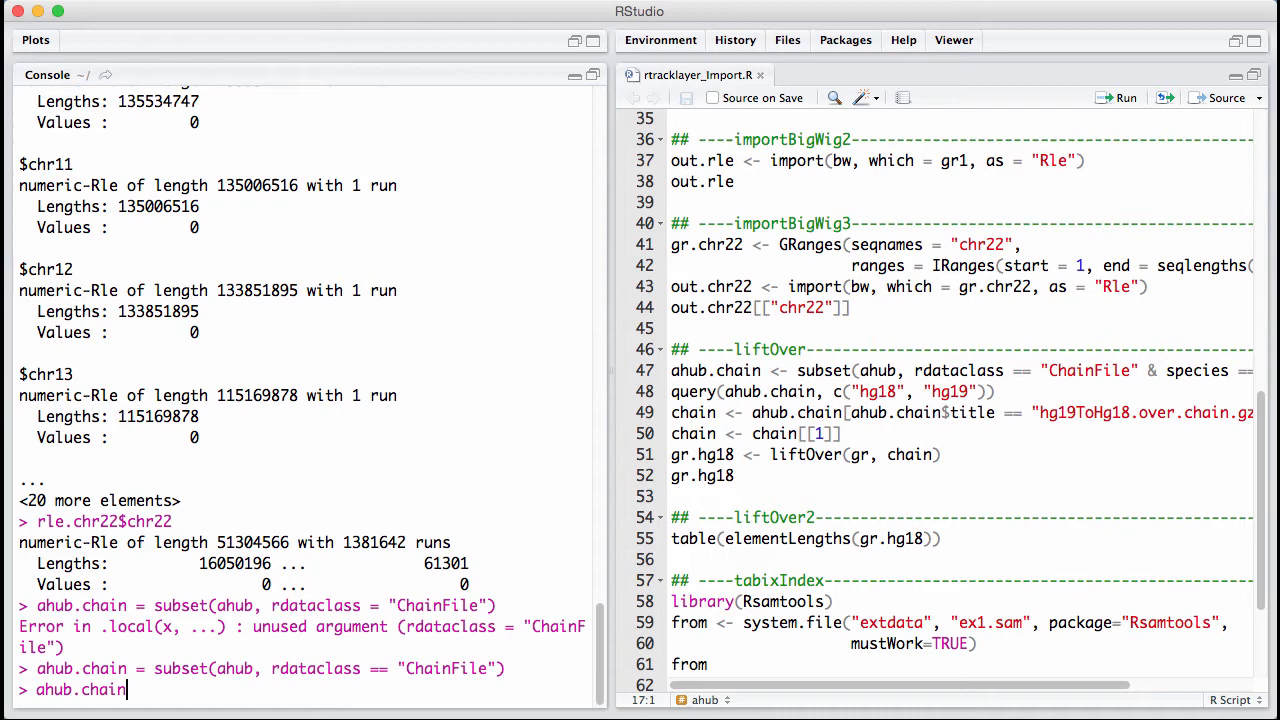
pyautogui.press('Return')
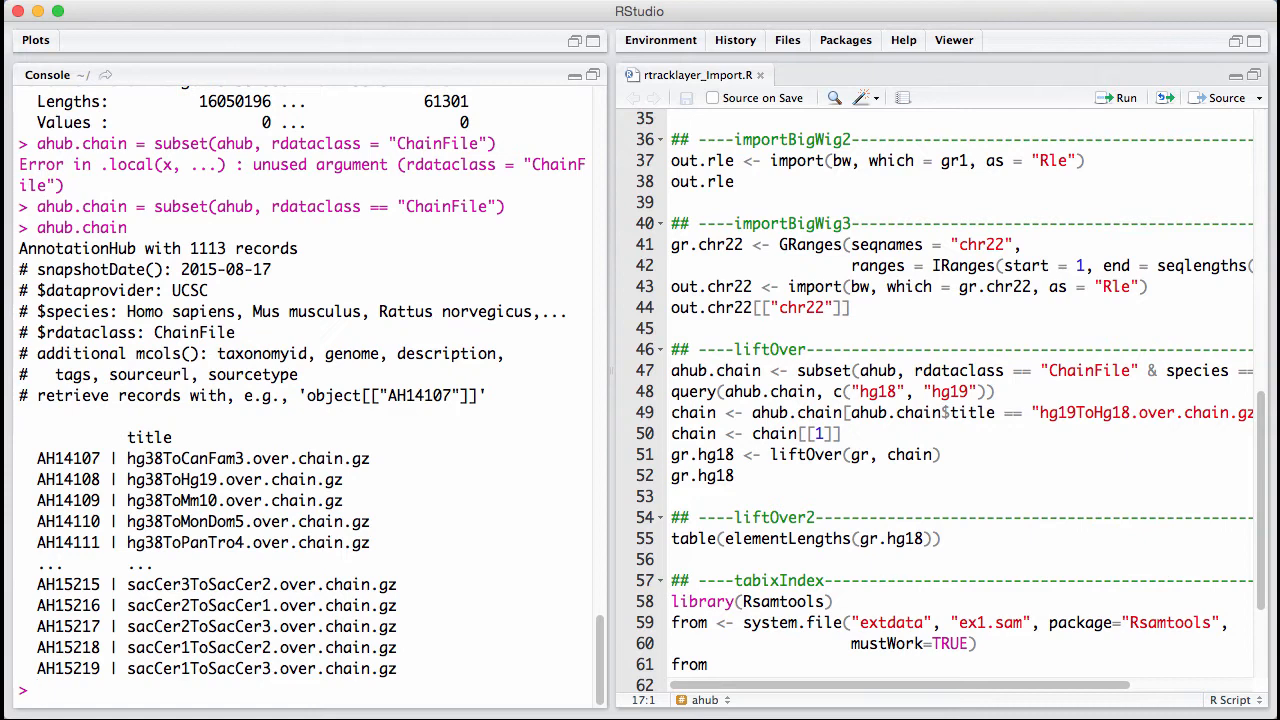
# Step: Narrow ahub.chain to the 170 Homo sapiens chain files and print it
pyautogui.write('ahub.chain = subse')
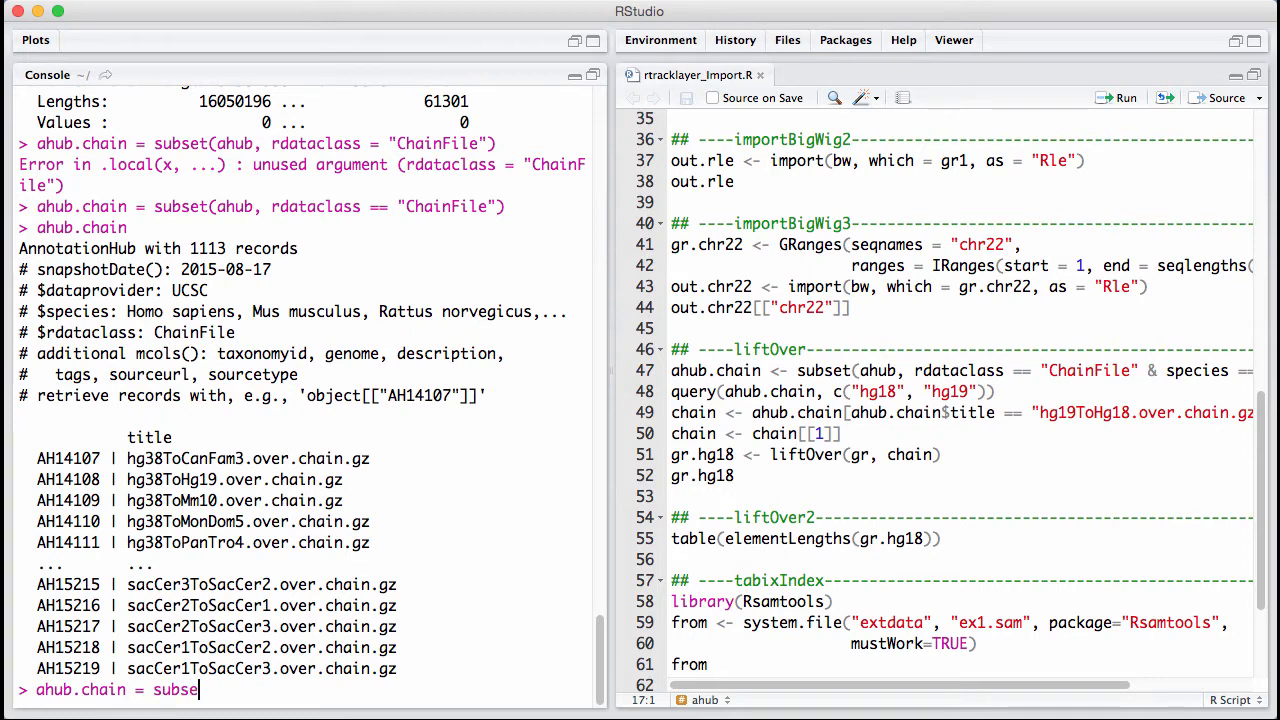
pyautogui.write('t(ahub.chain, species =')
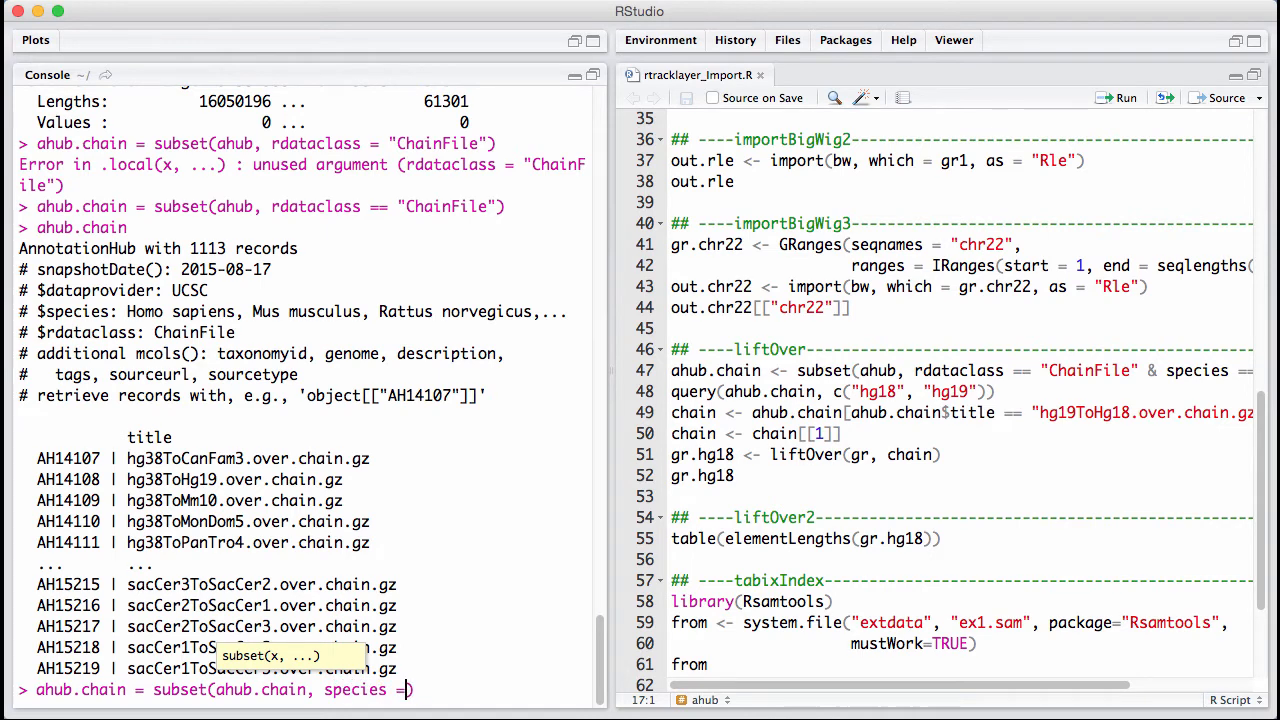
pyautogui.write('"Homo sap')
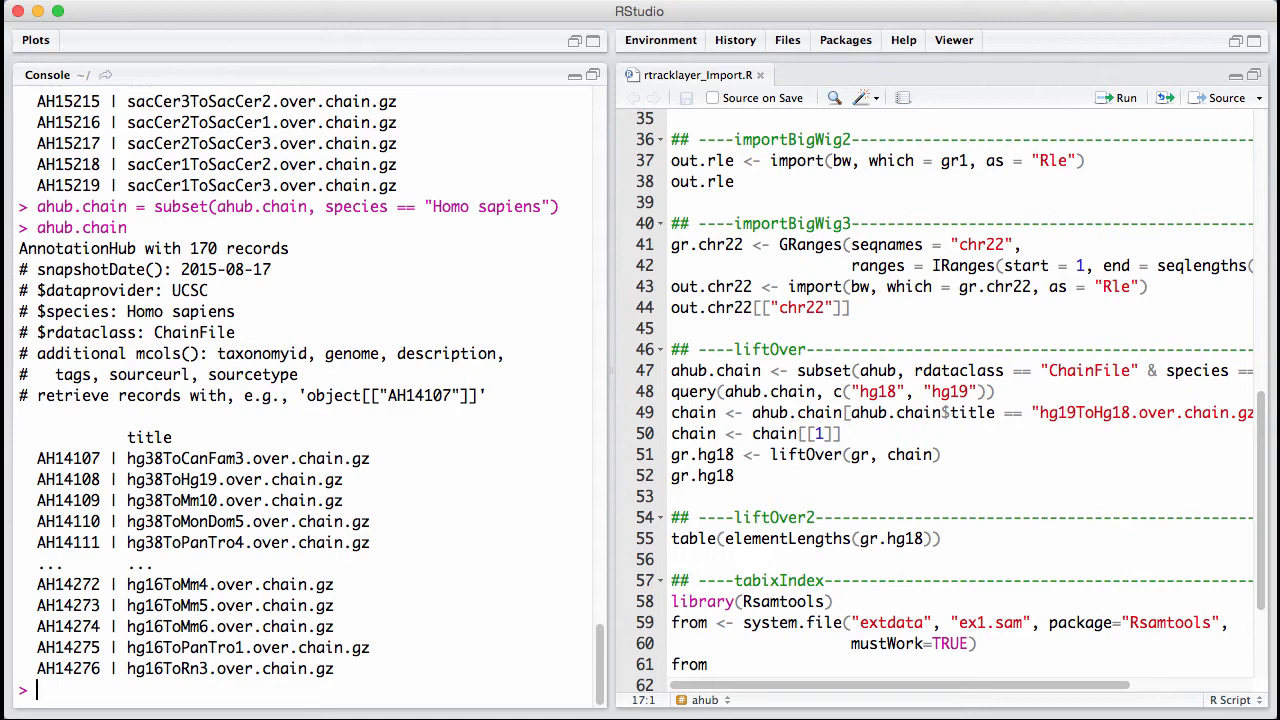
# Step: Query ahub.chain for hg18/hg19, retrieve the first result into chain, and re-import chr22 into gr.chr22
pyautogui.write('ahub.chain, c(')
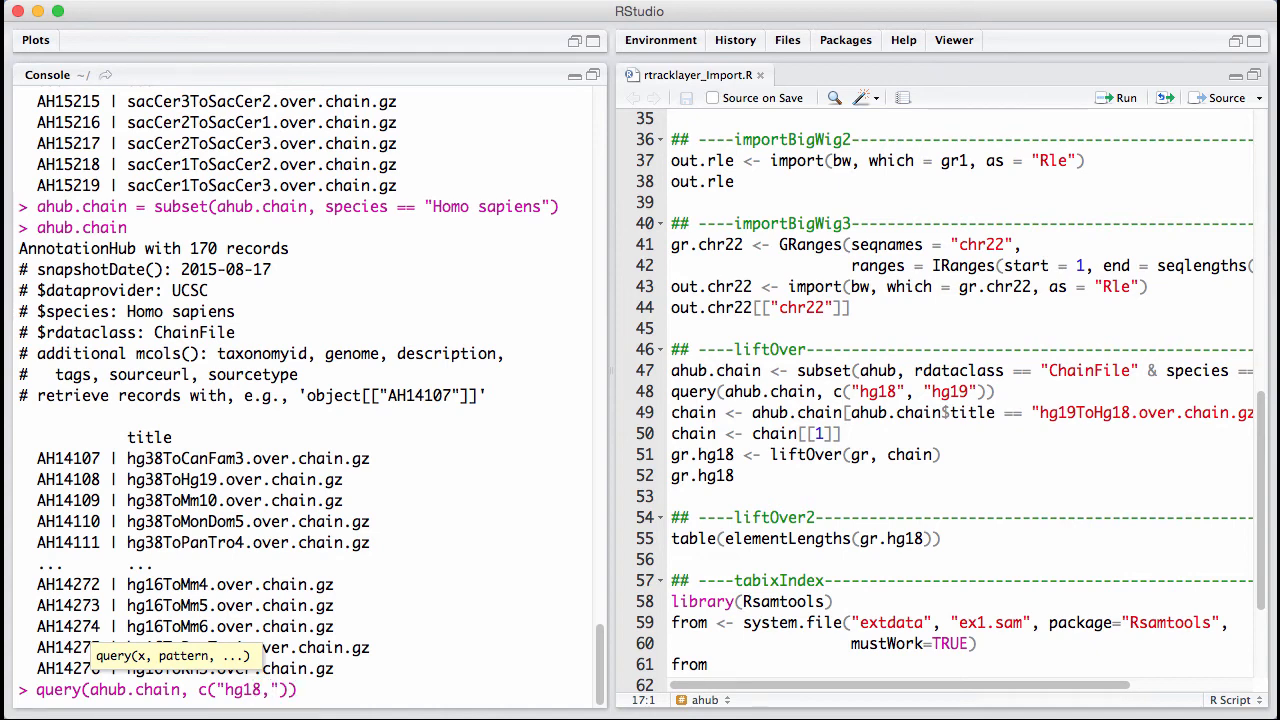
pyautogui.write('hg19')
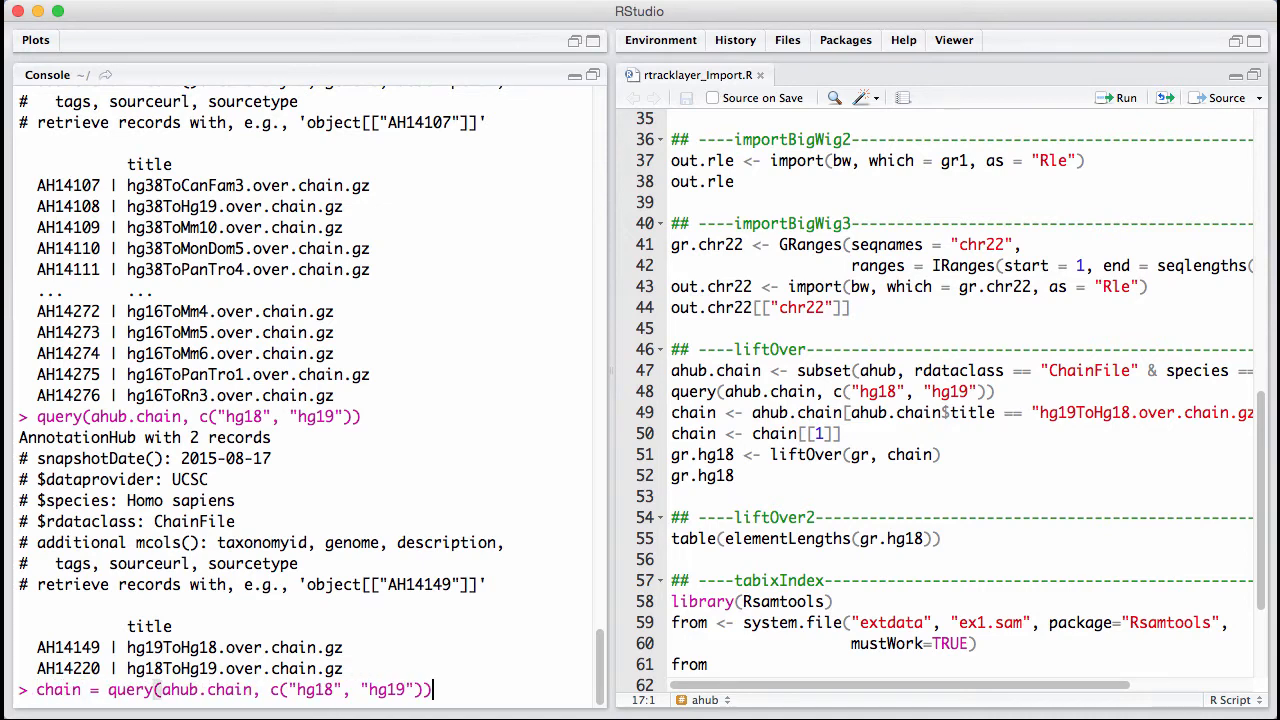
pyautogui.write('[[1')
pyautogui.press('Return')
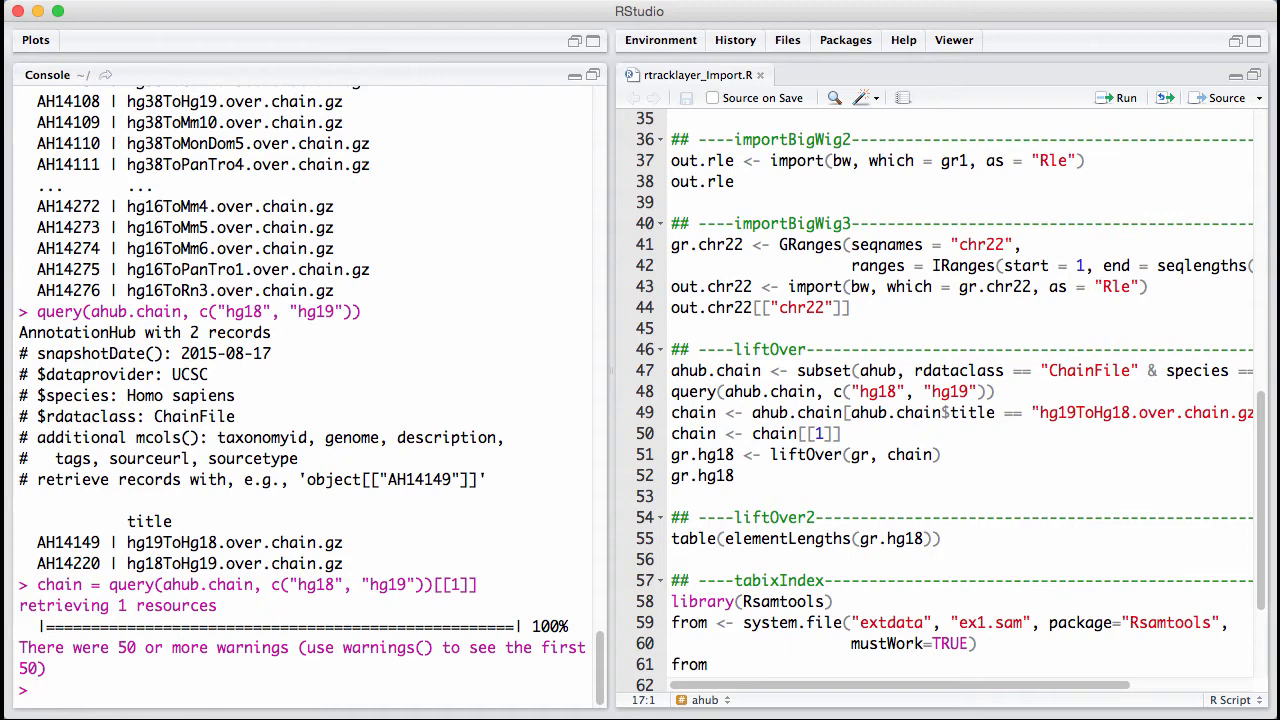
pyautogui.write('ahub.chain = subset(ahub, rdataclass == "ChainFile")')
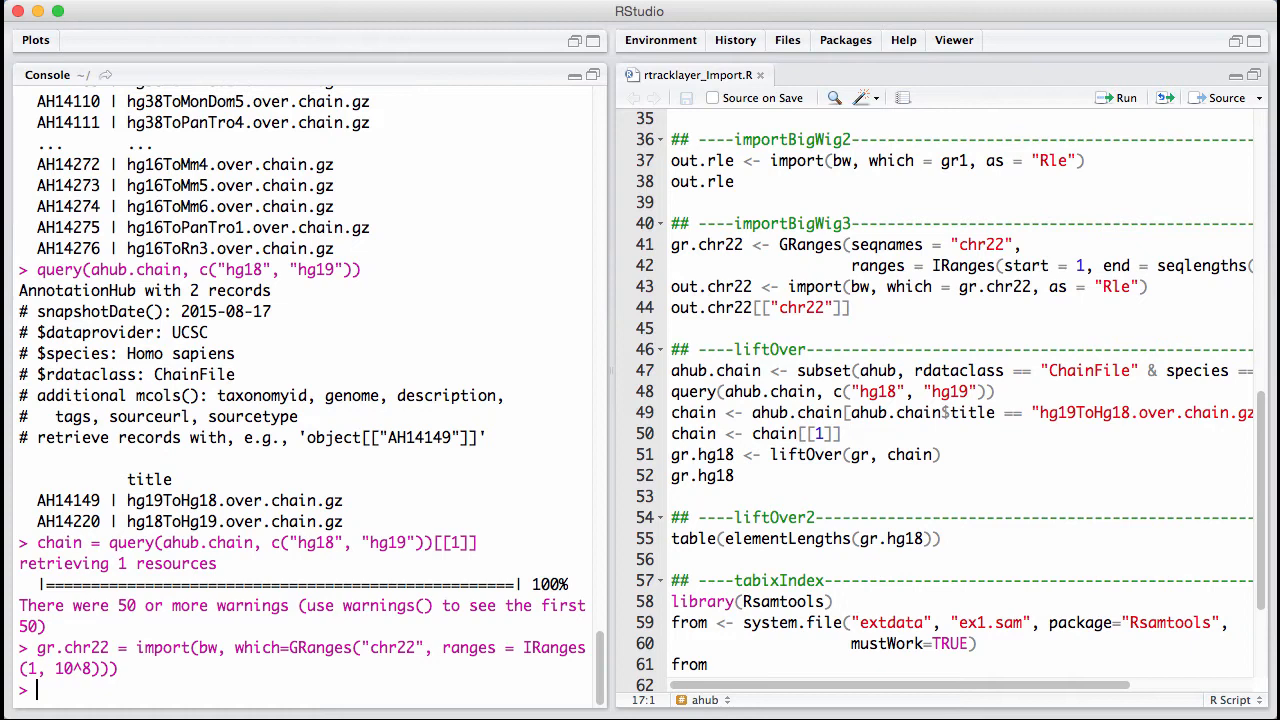
# Step: Print gr.chr22's 1,381,641 scored ranges and compose gr.hg18 = liftOver(gr.chr22, chain)
pyautogui.write('gr.chr')
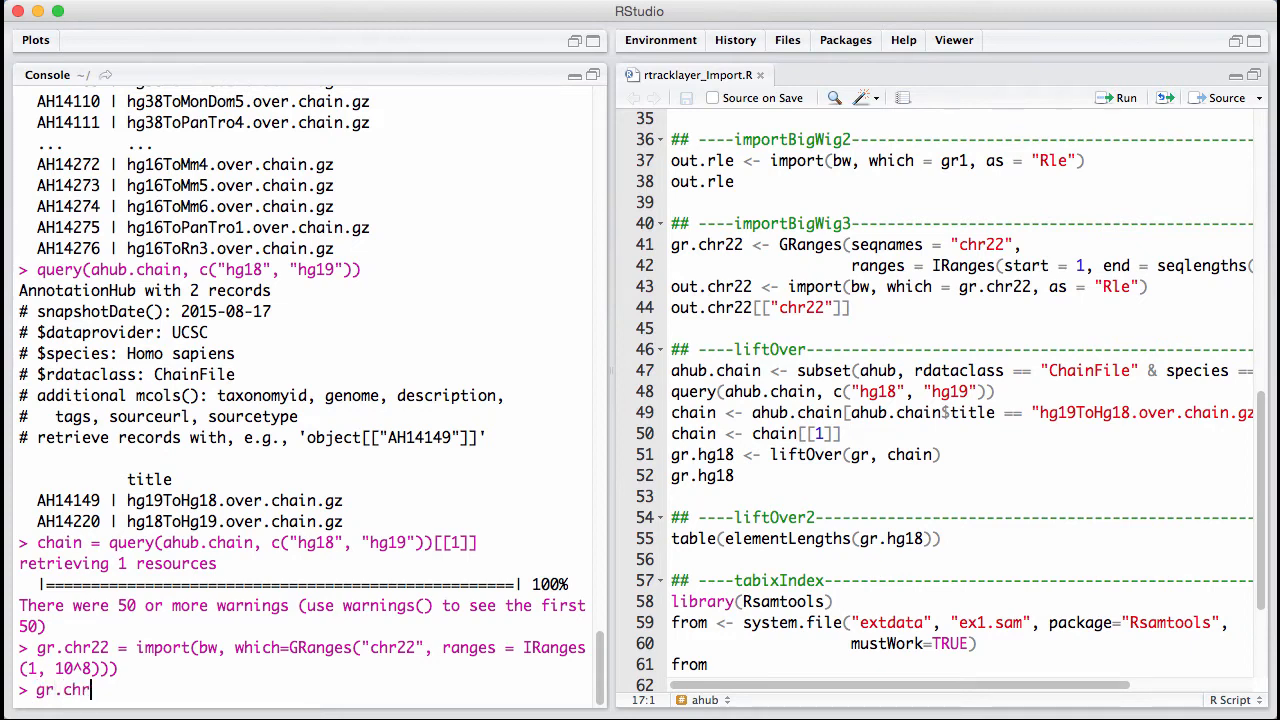
pyautogui.press('enter')
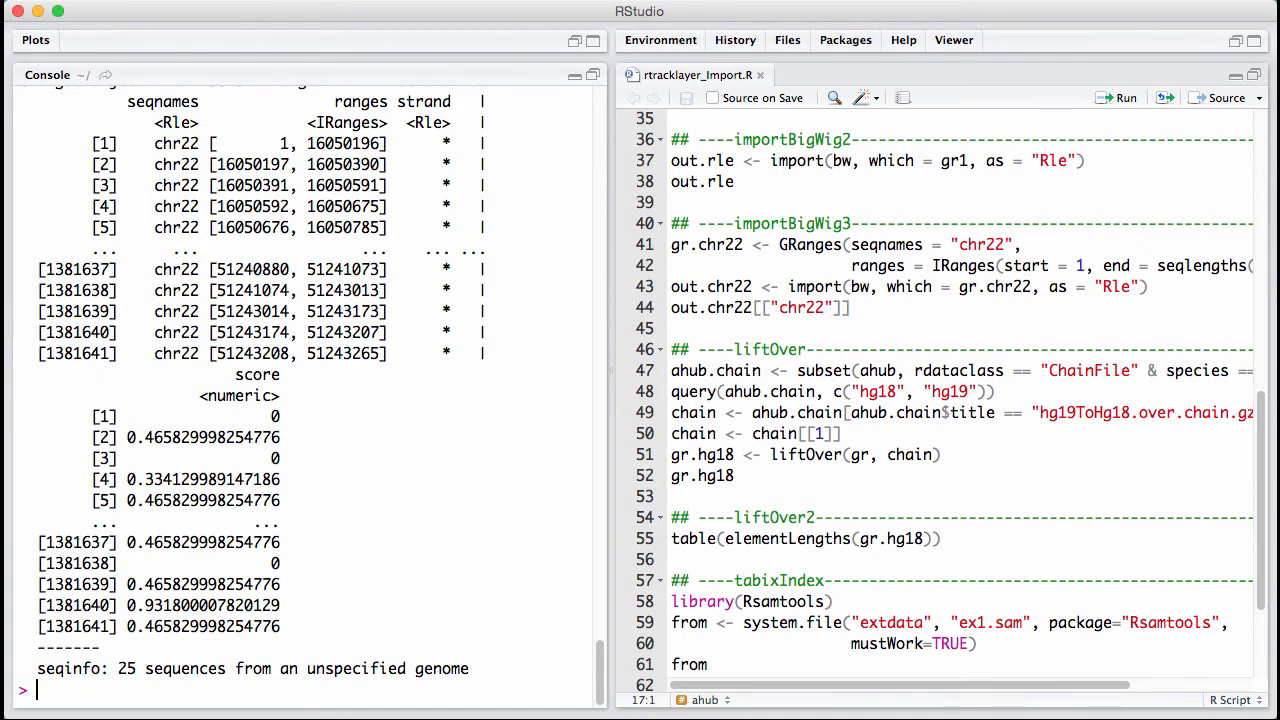
pyautogui.write('gr.chr22,')
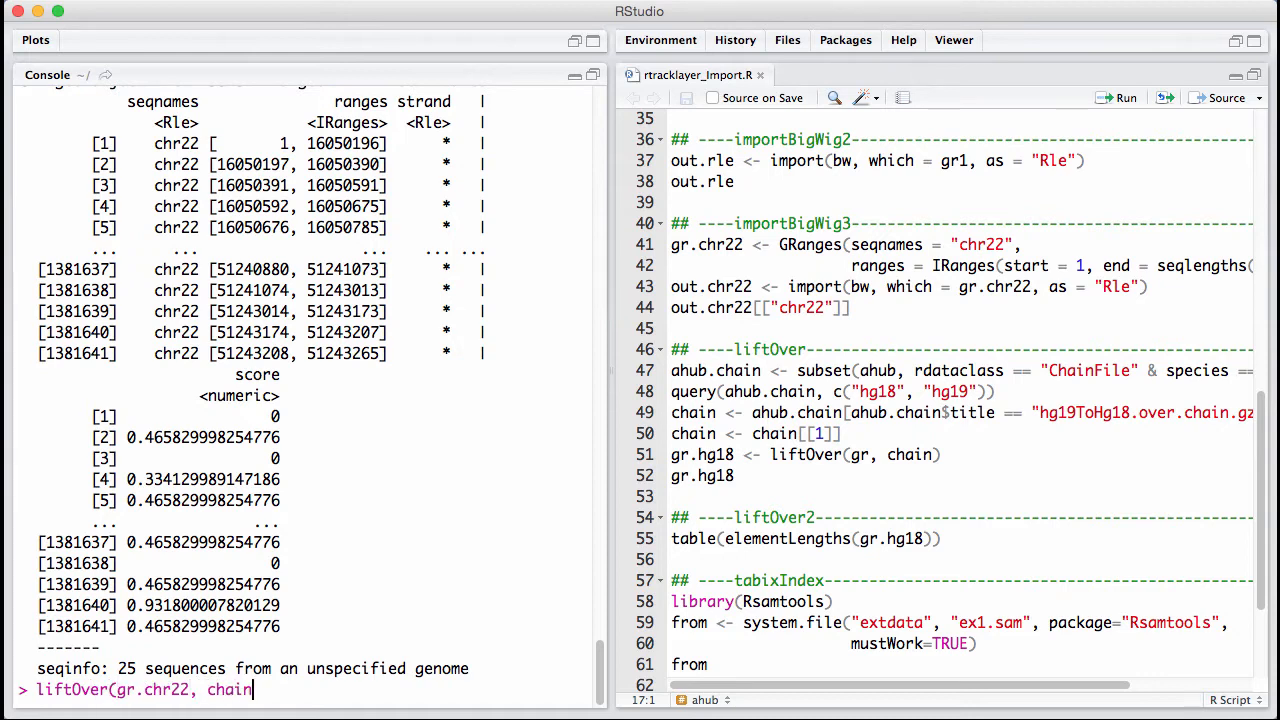
pyautogui.write('chain')
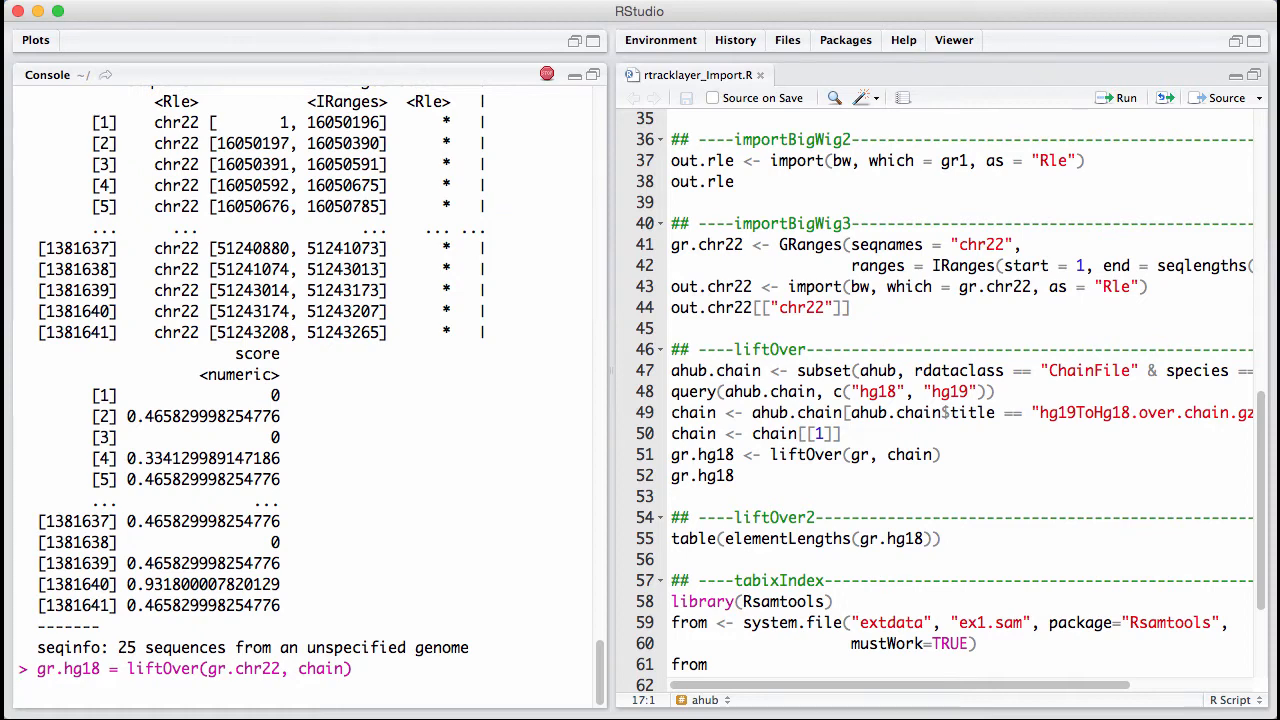
# Step: Run liftOver, then check class(gr.hg18) is GRangesList and its length 1381641 matches gr.chr22
pyautogui.press('Return')
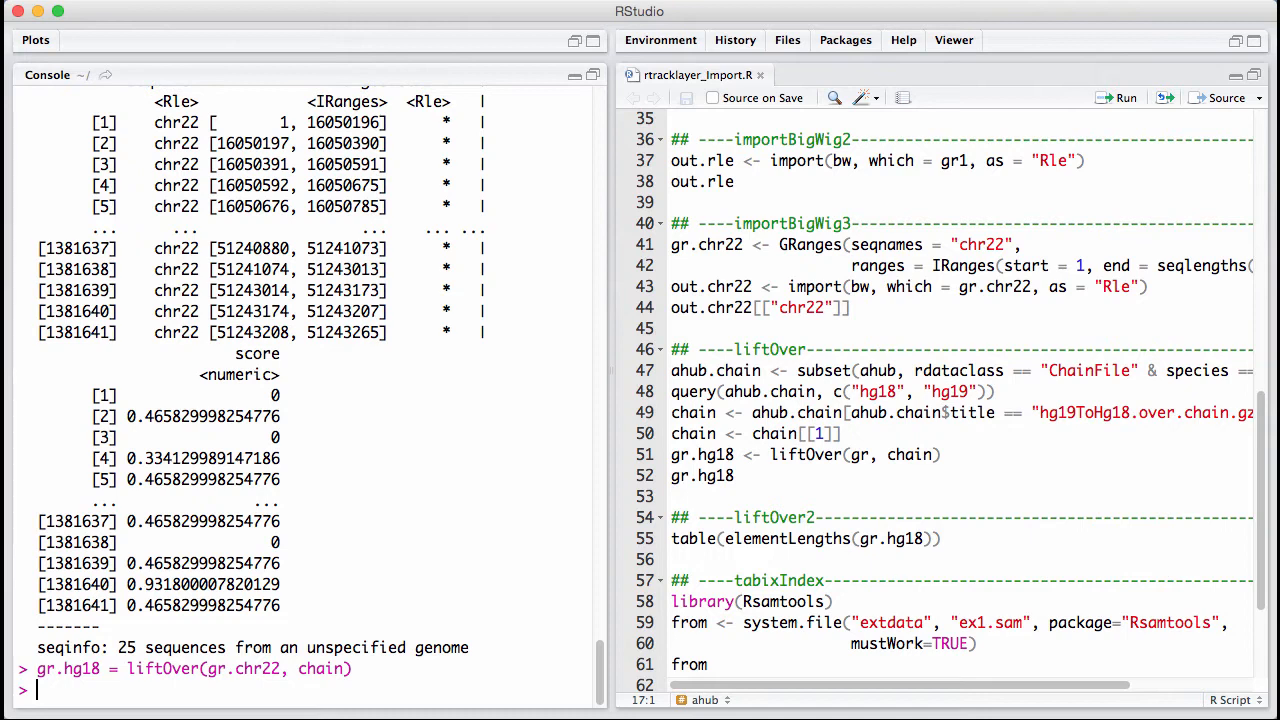
pyautogui.write('gr')
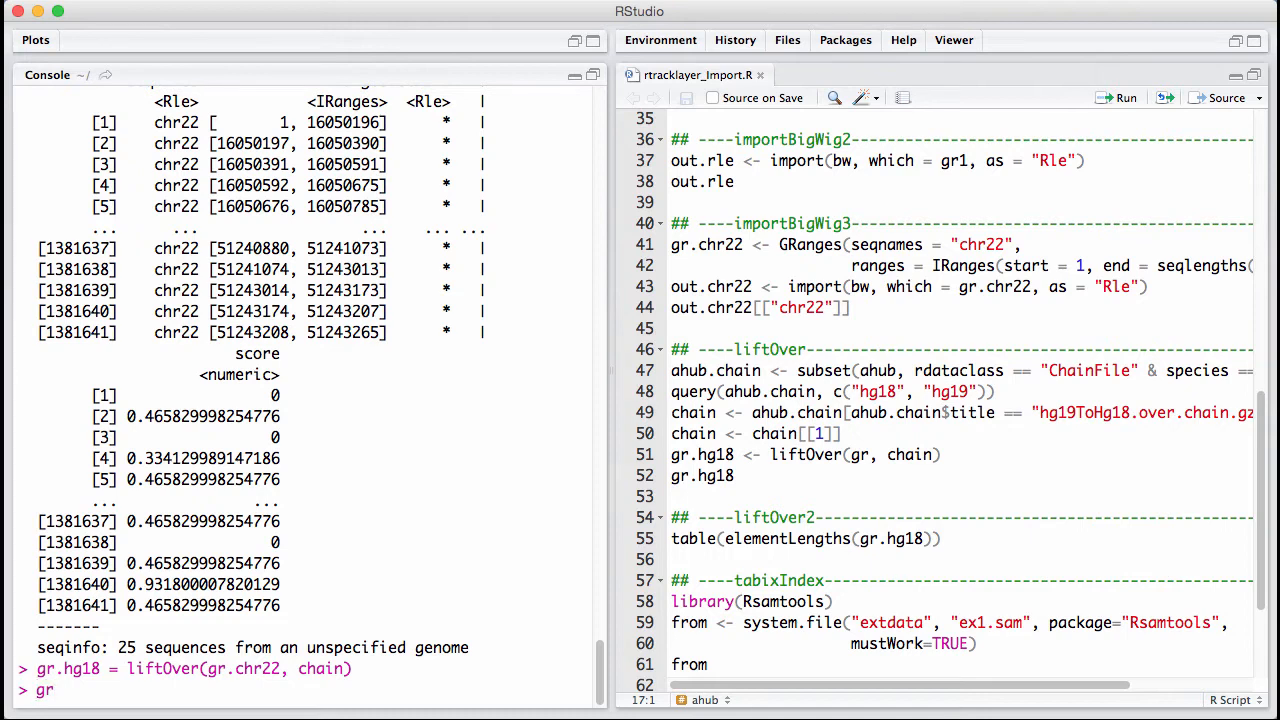
pyautogui.write('.hg')
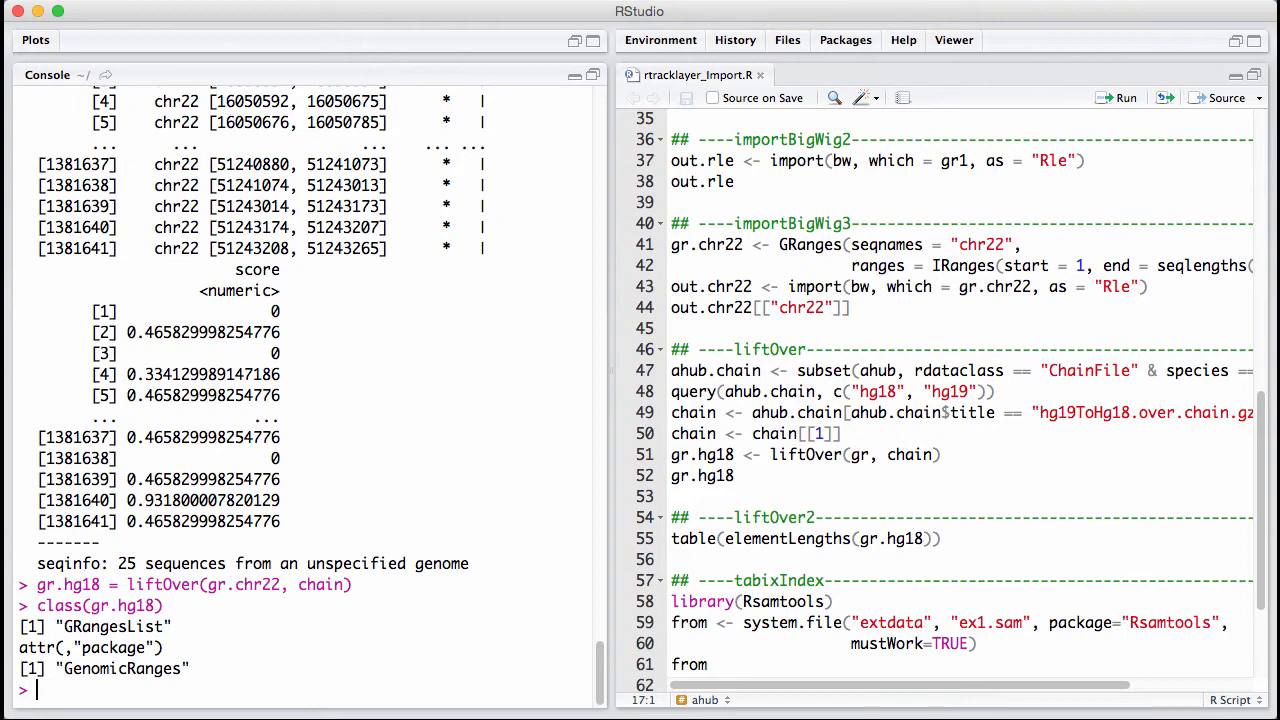
pyautogui.write('length*')
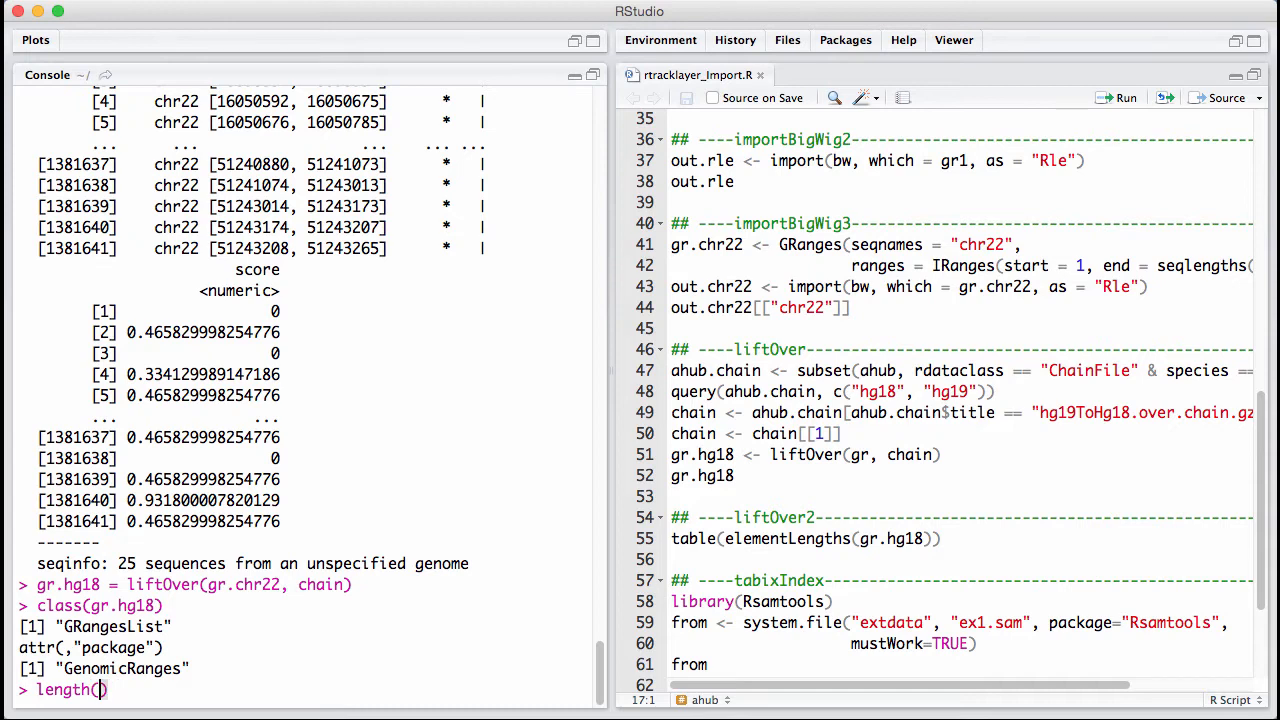
pyautogui.write('gr.hg18')
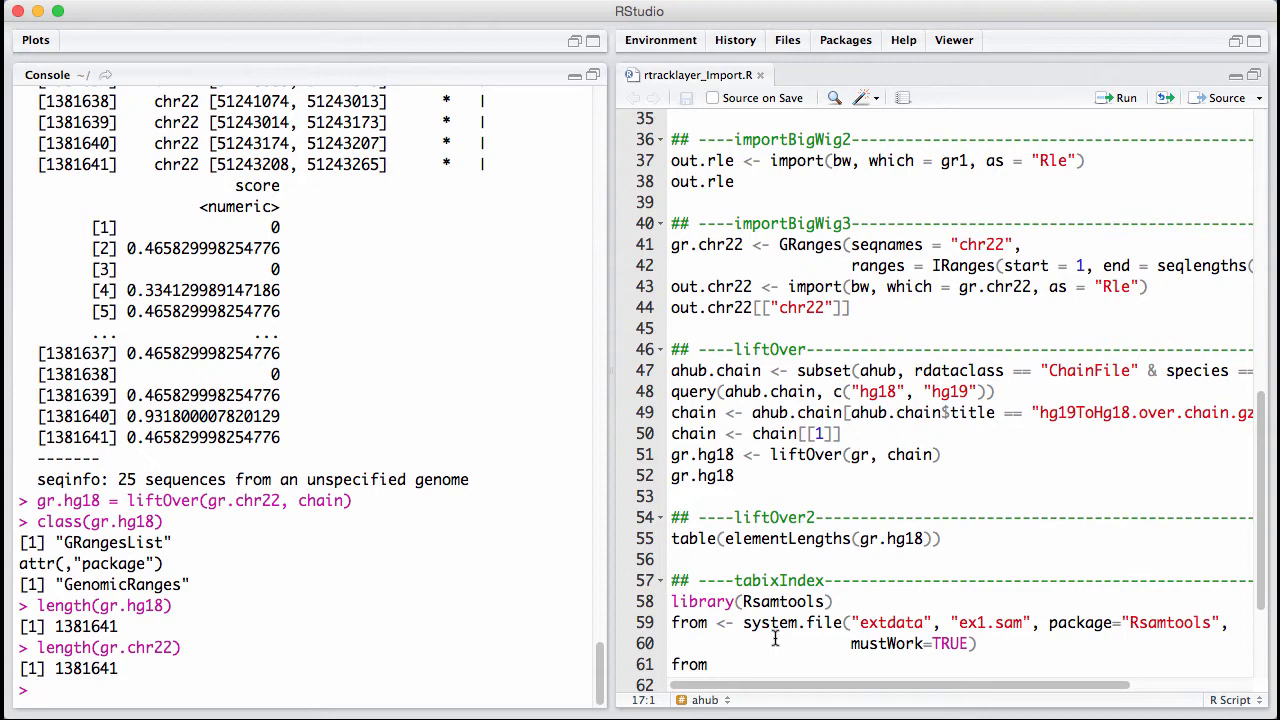
pyautogui.write('elem')
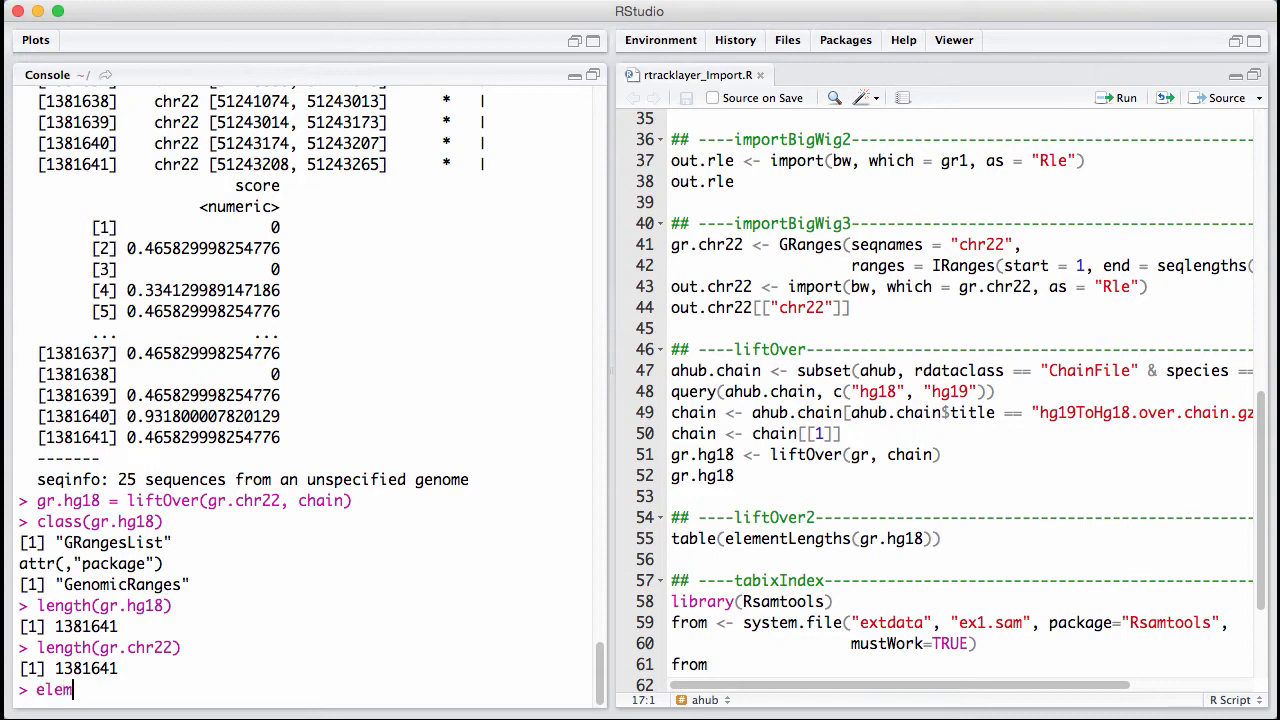